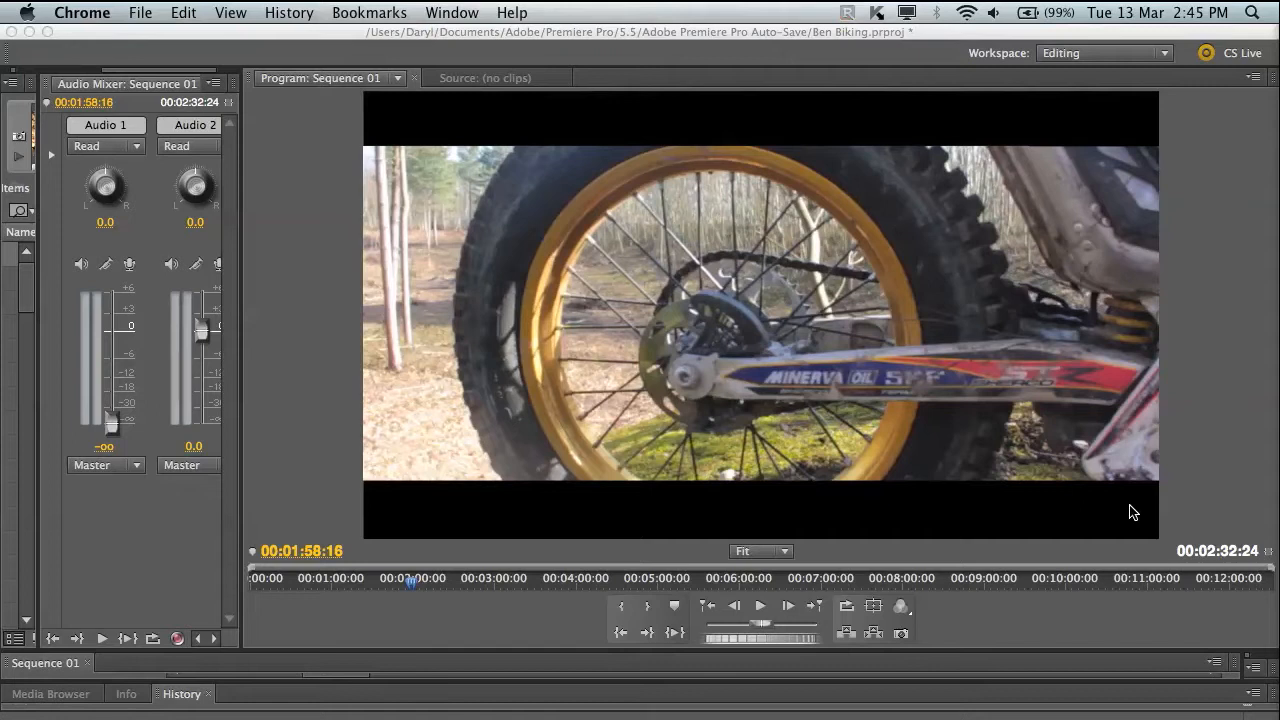
mouse_move(662, 376)
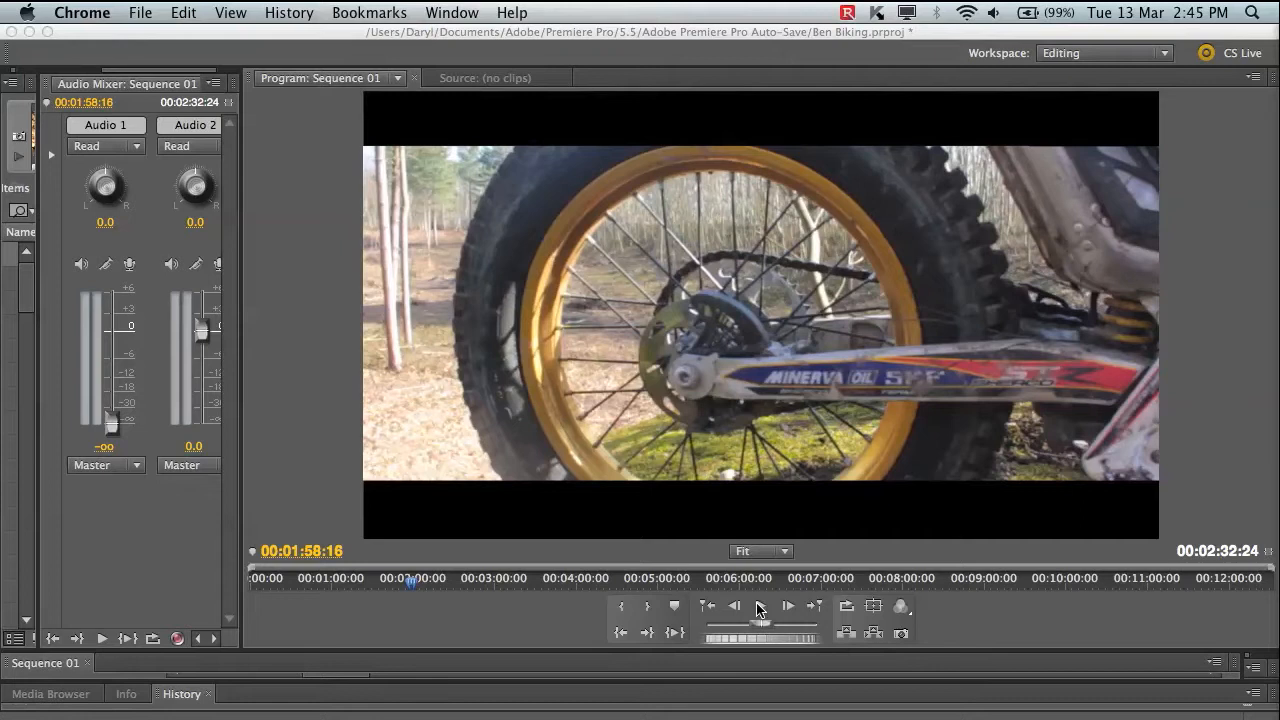
- Play the Ben Biking sequence in the Program monitor and stop it again
left_click(760, 608)
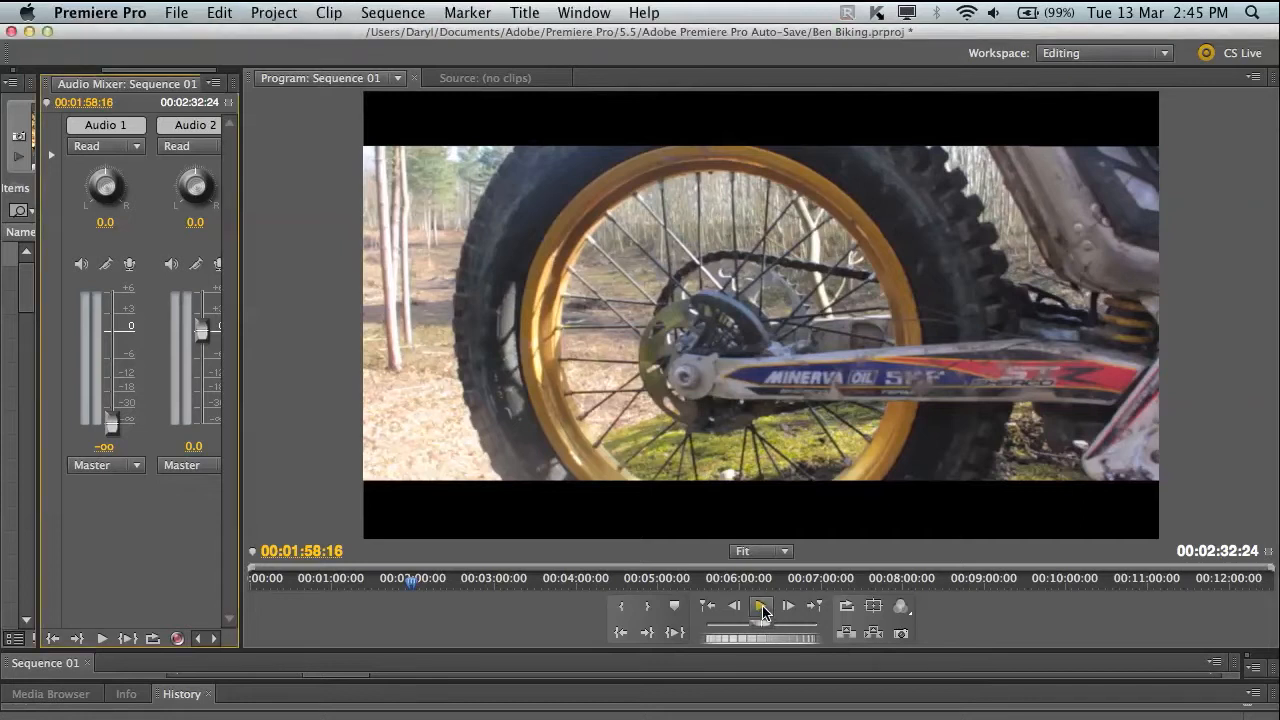
left_click(786, 604)
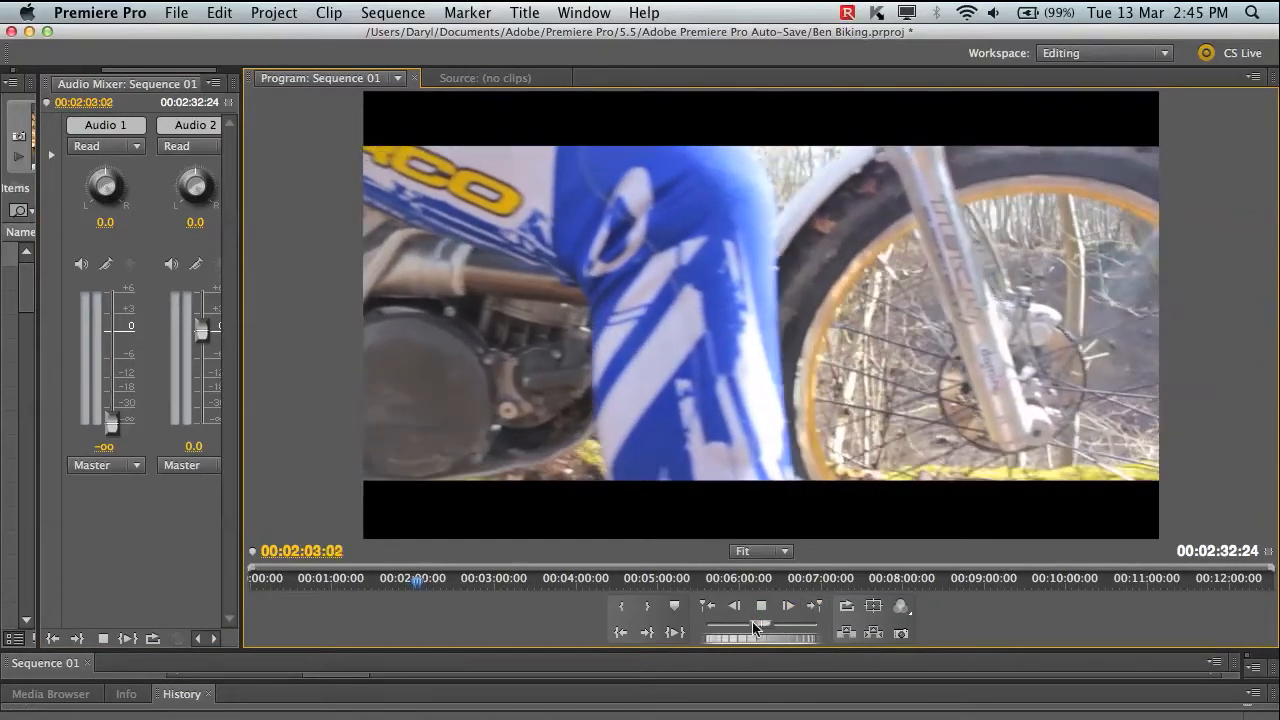
left_click(760, 606)
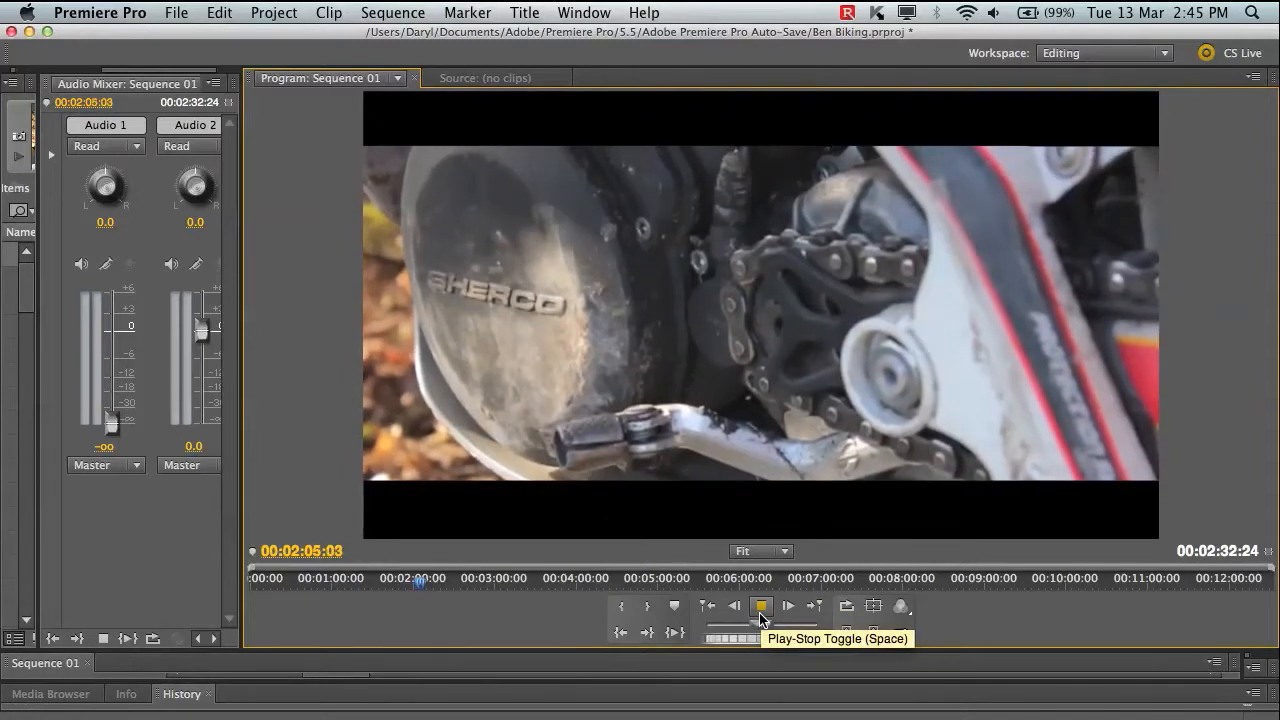
left_click(760, 604)
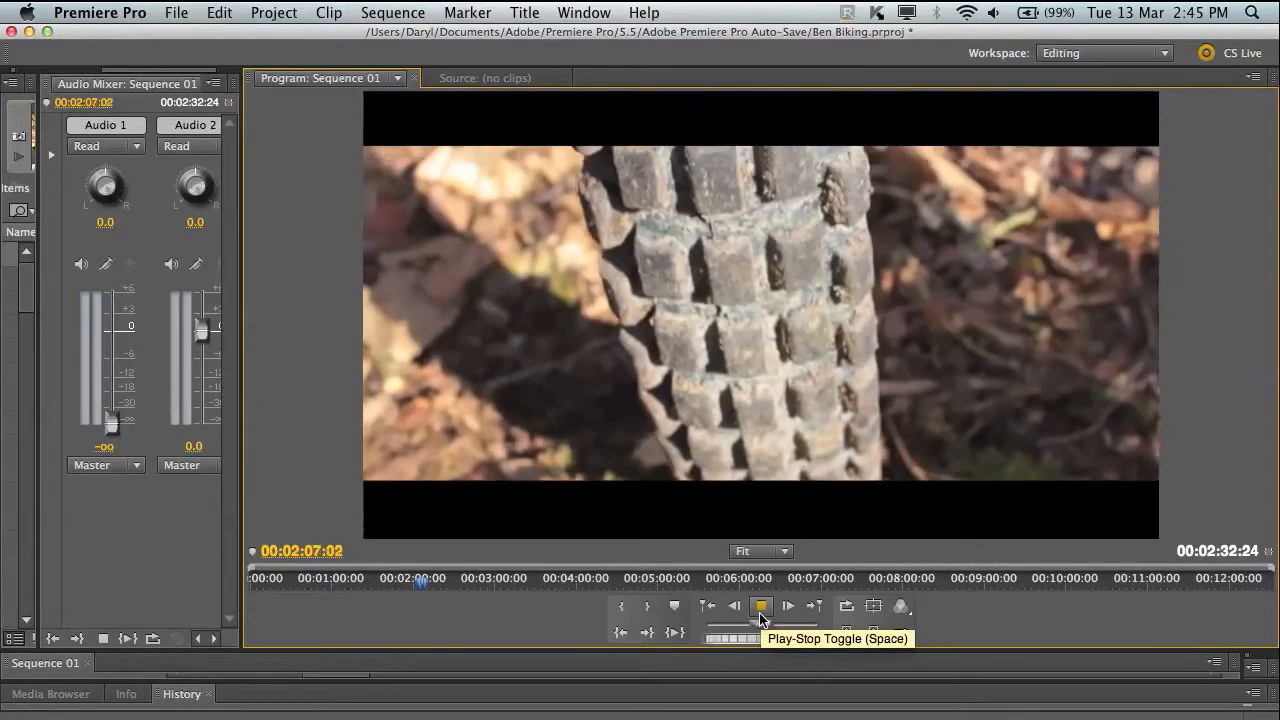
left_click(760, 606)
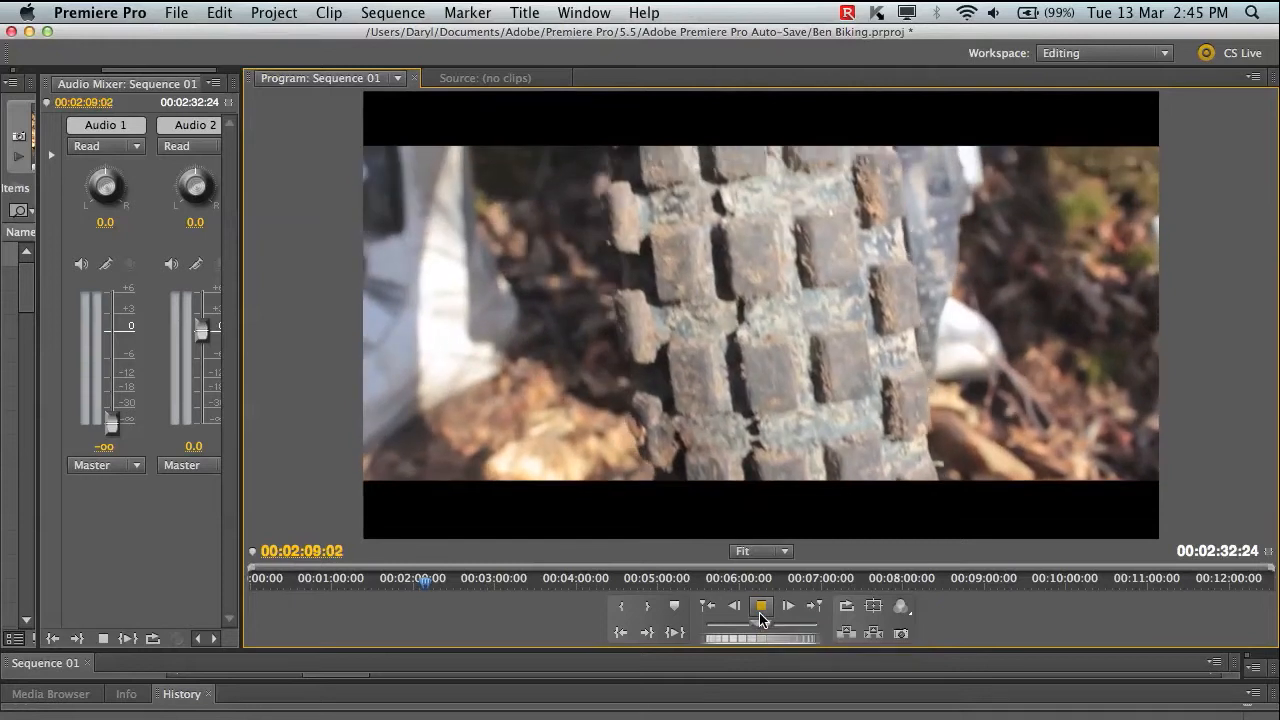
left_click(786, 606)
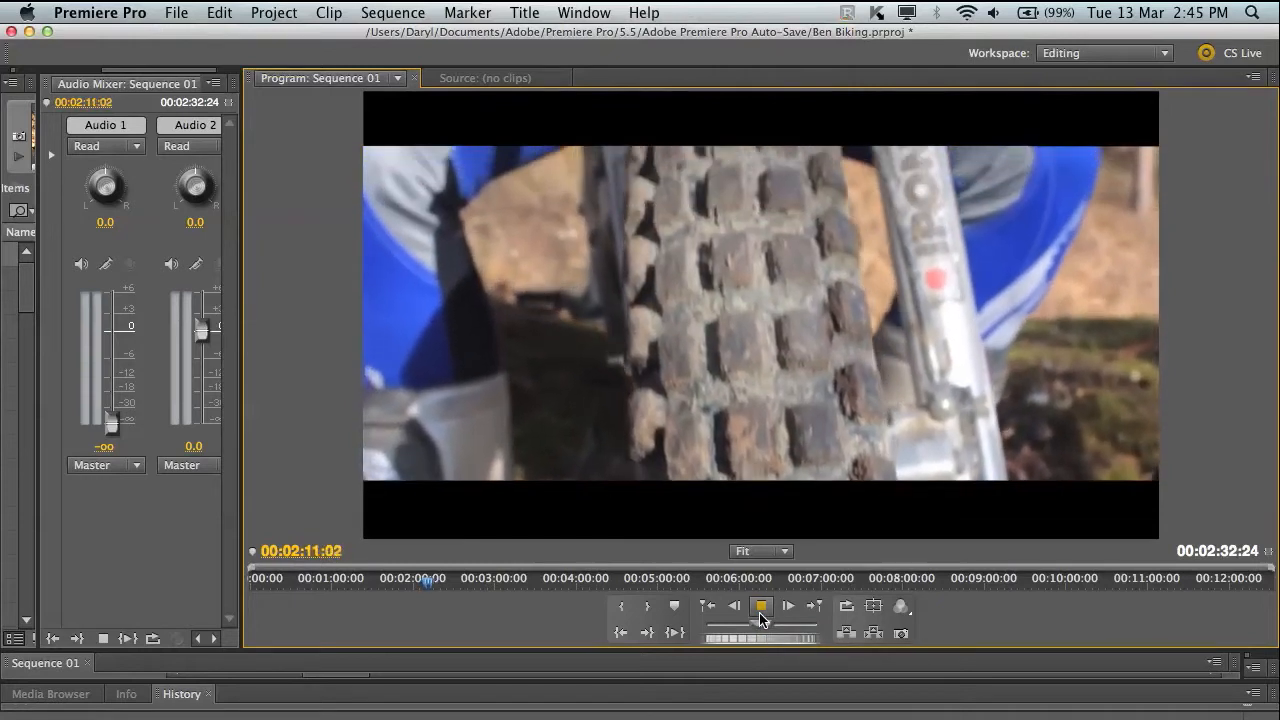
left_click(760, 606)
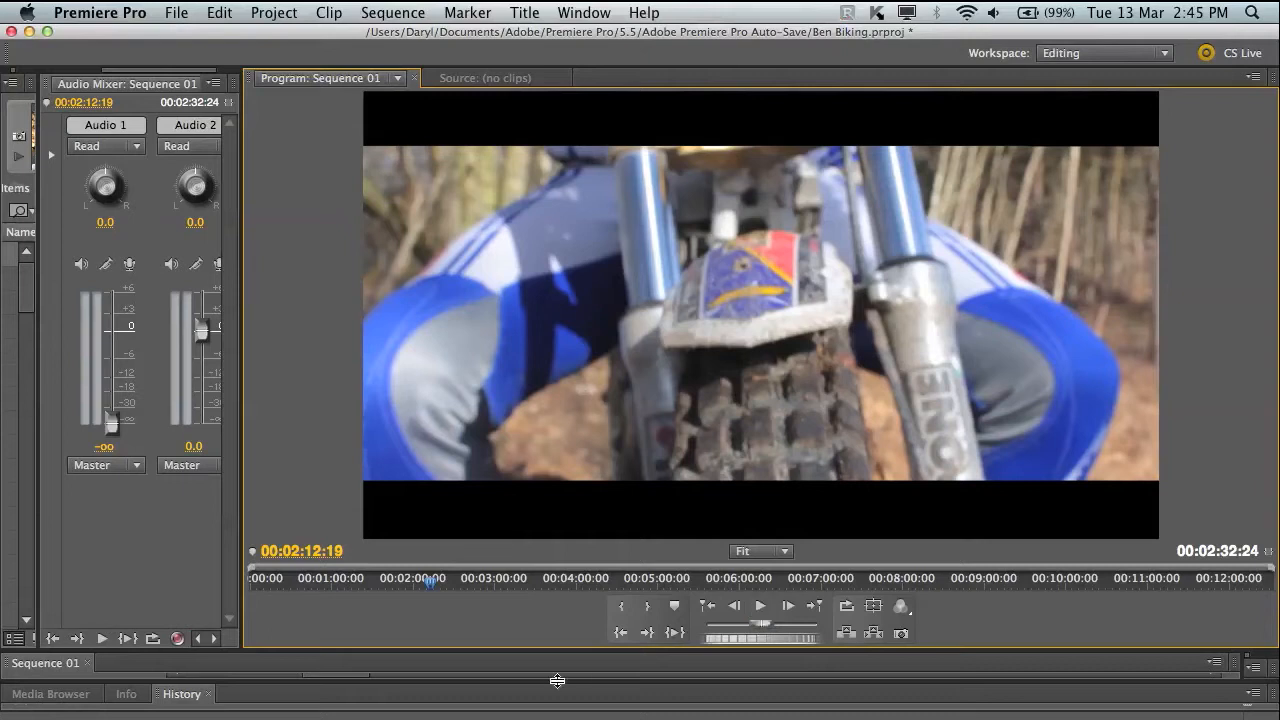
- Reveal the Project bin and Timeline and select the PANE FRAME 2 clip
left_click_drag(556, 680, 552, 506)
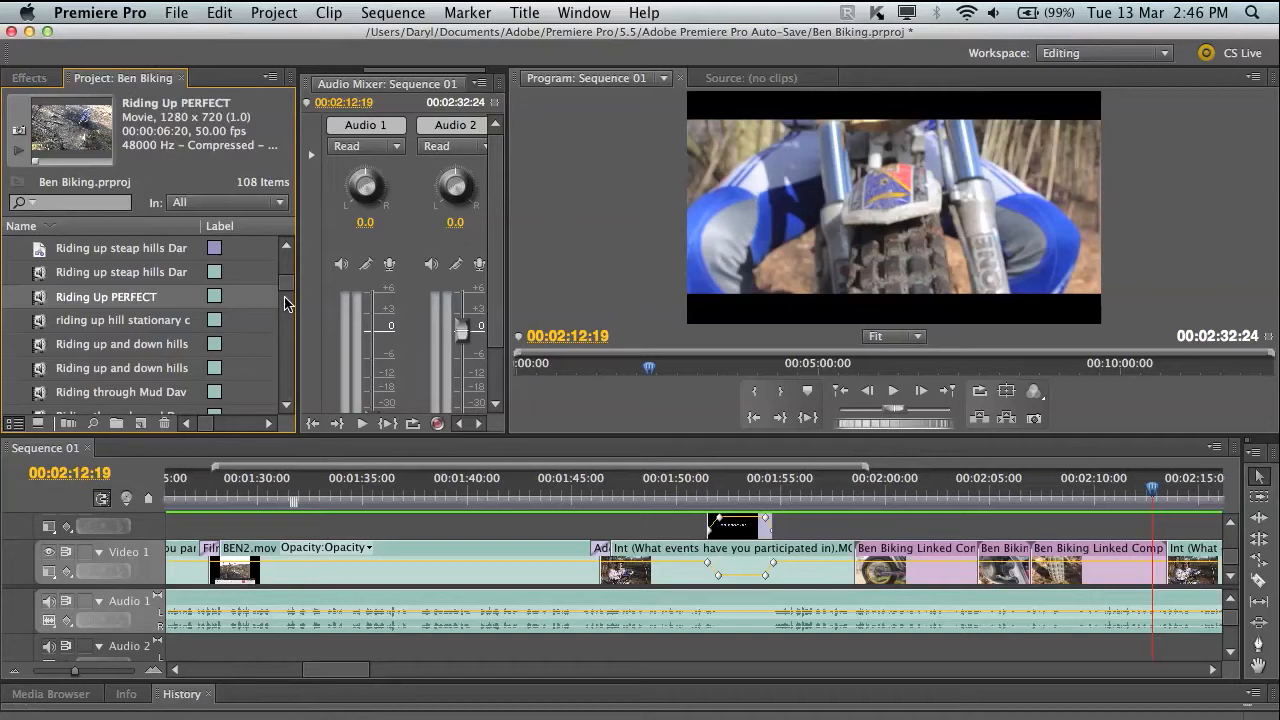
left_click(120, 272)
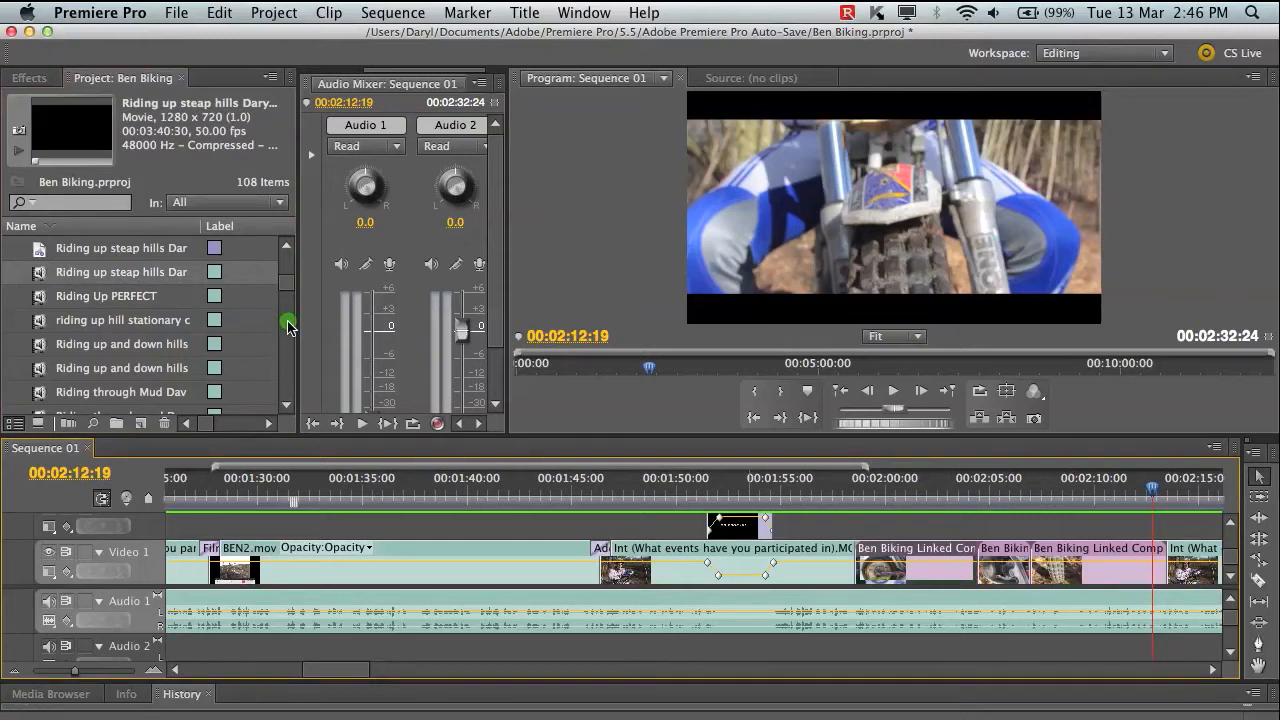
scroll("down", 3)
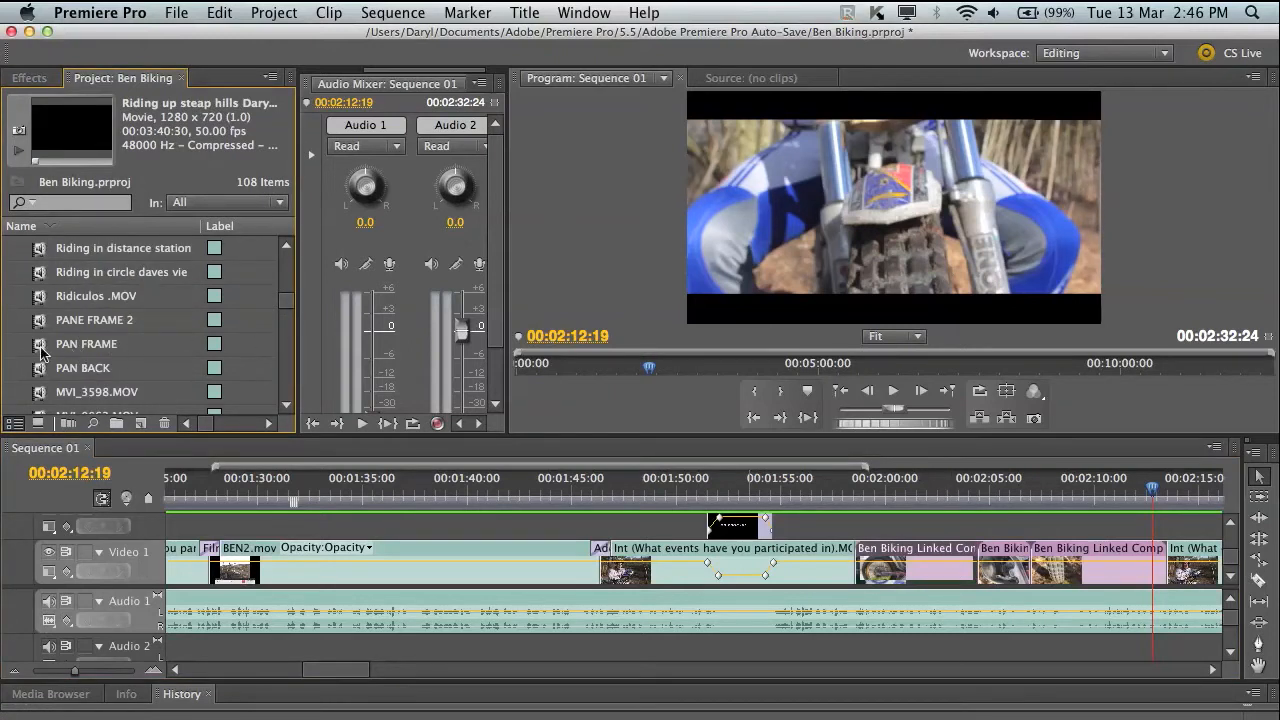
left_click(84, 344)
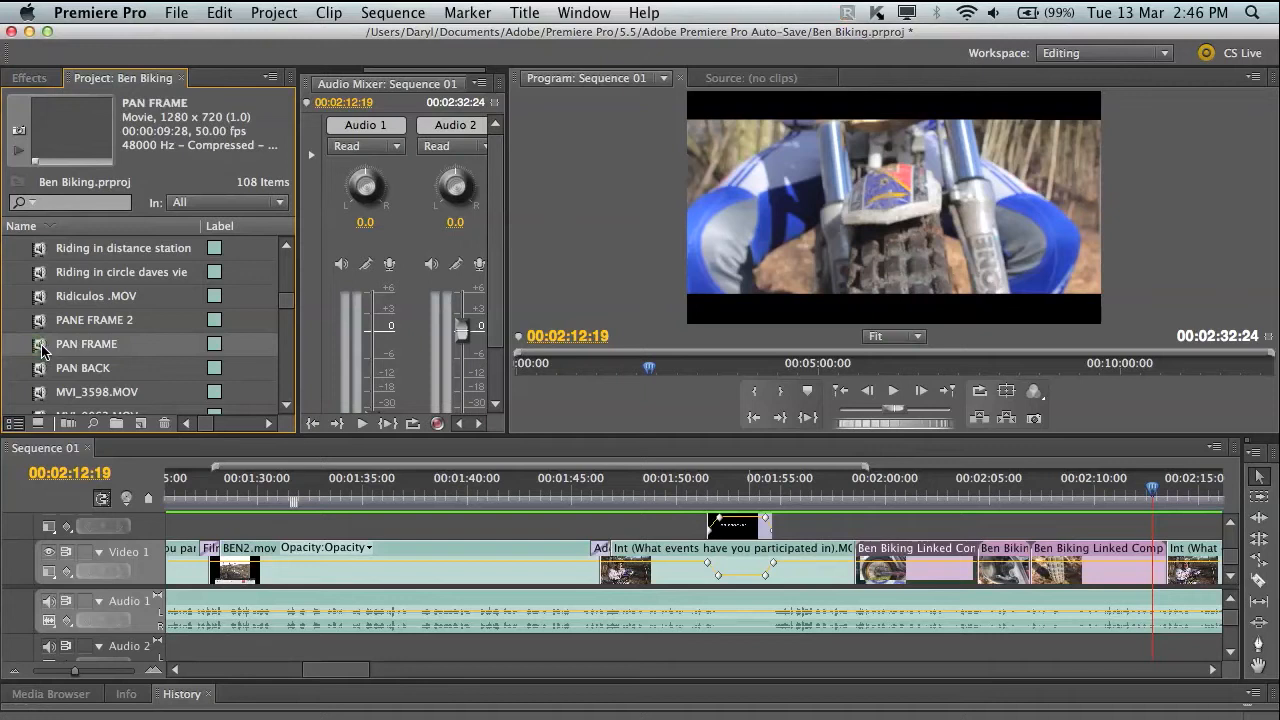
left_click(94, 320)
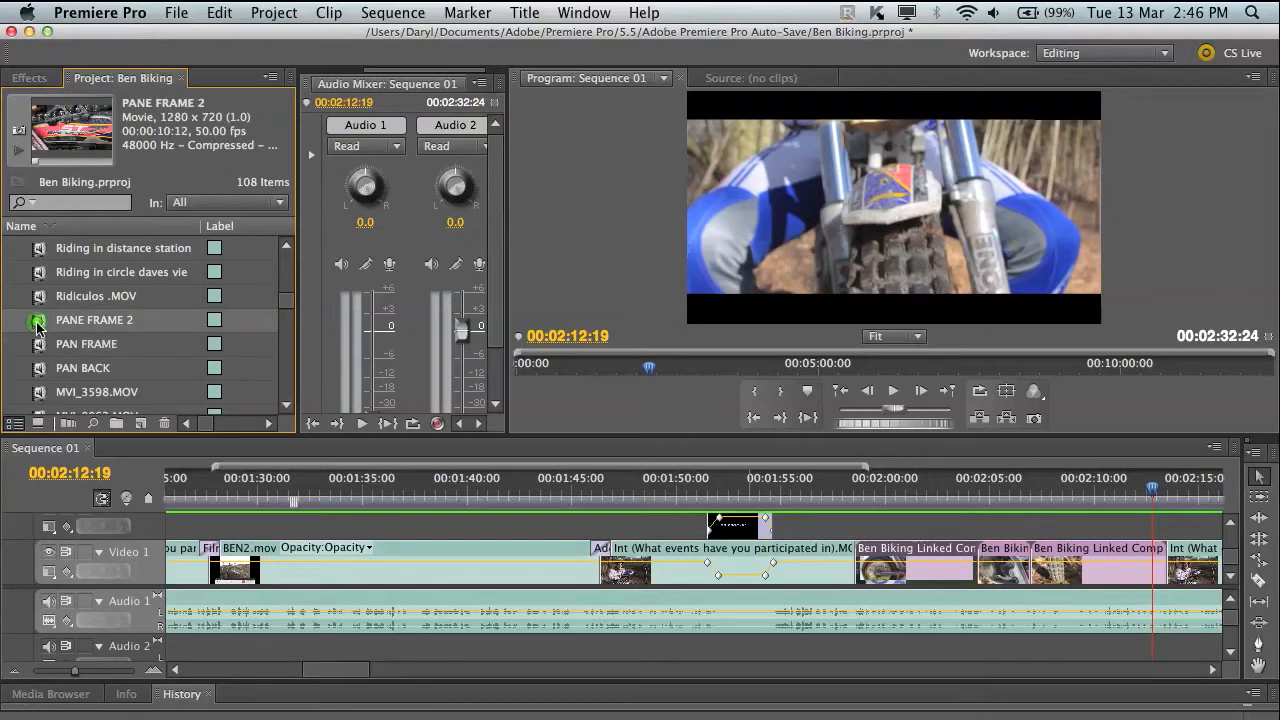
- Preview PANE FRAME 2 from its start in the Source monitor
double_click(92, 320)
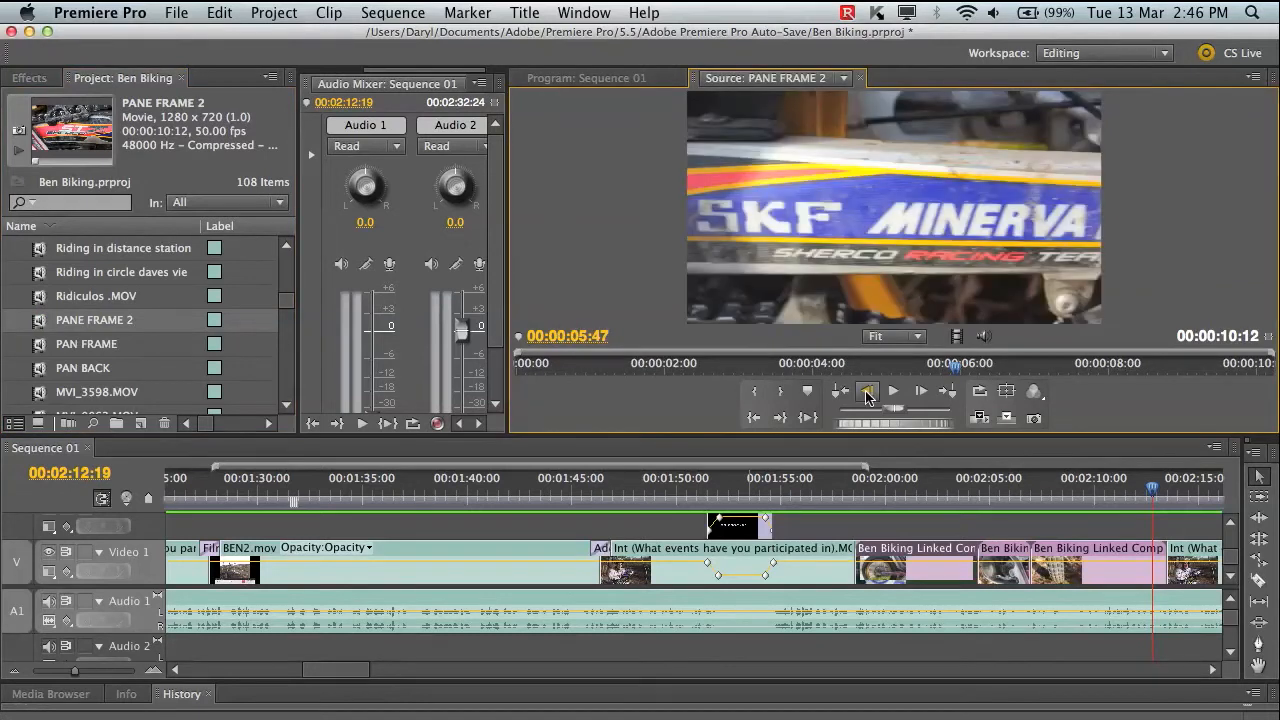
left_click(864, 390)
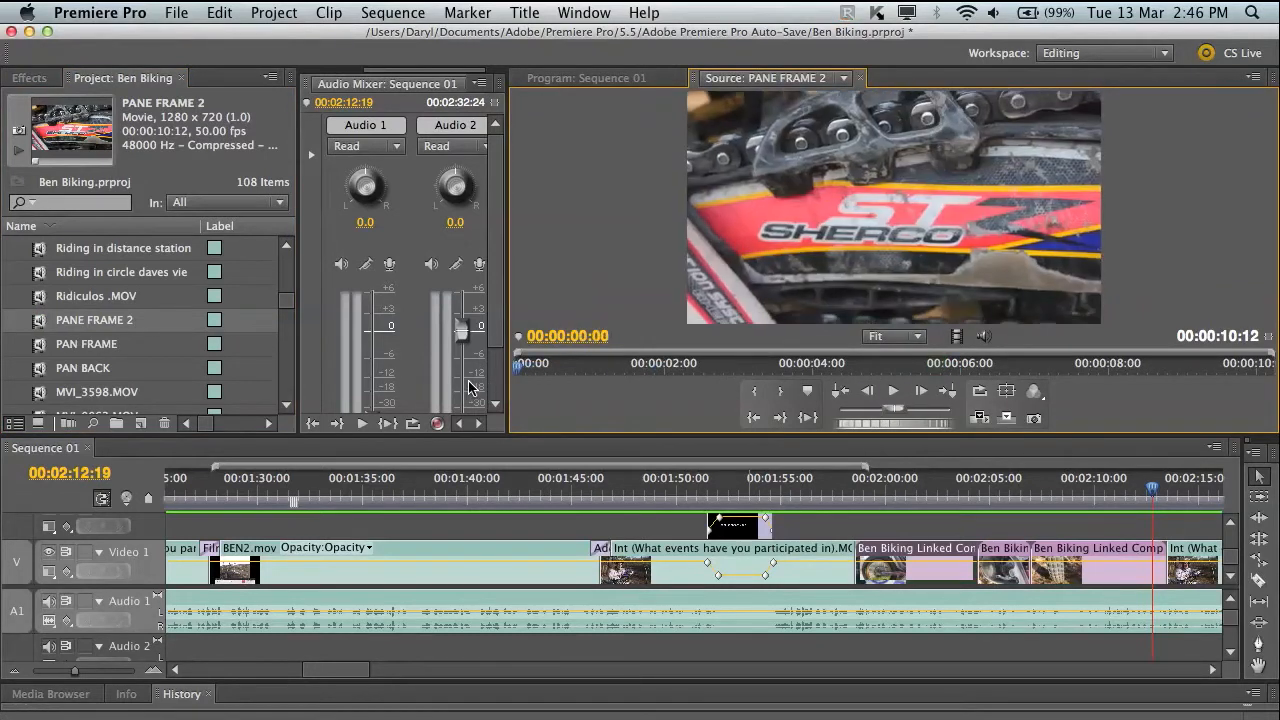
left_click(892, 390)
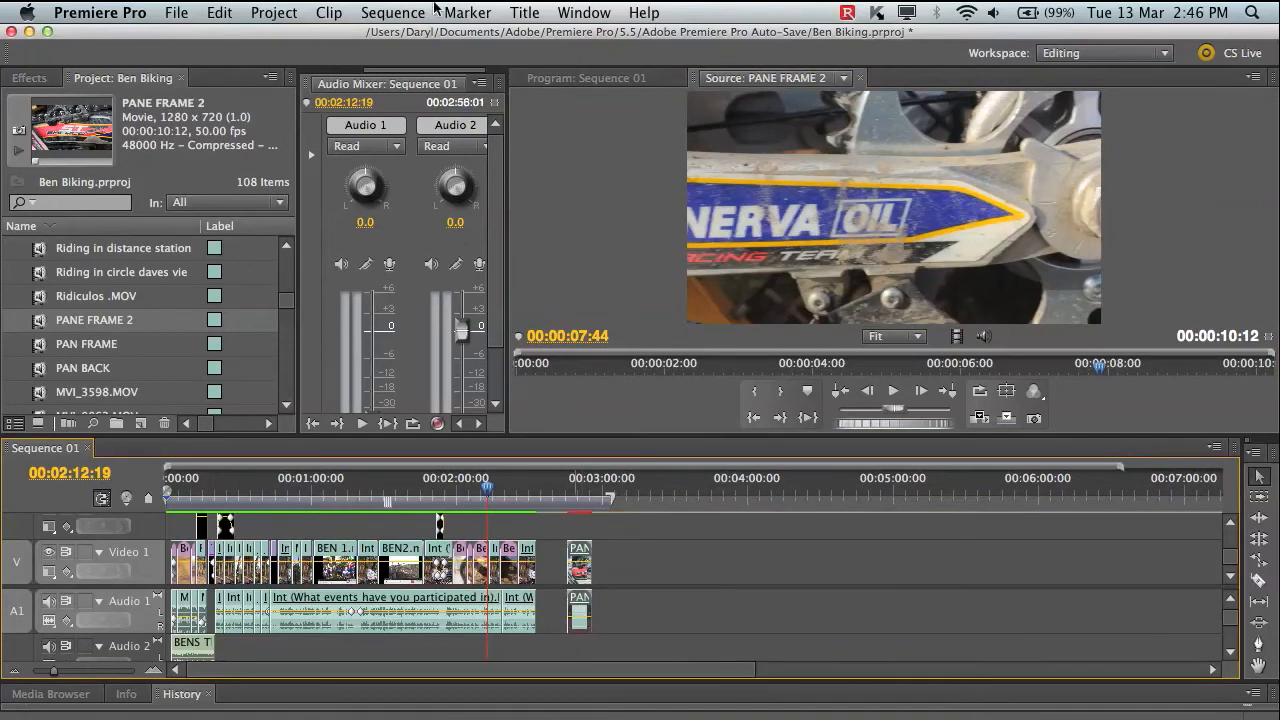
mouse_move(644, 12)
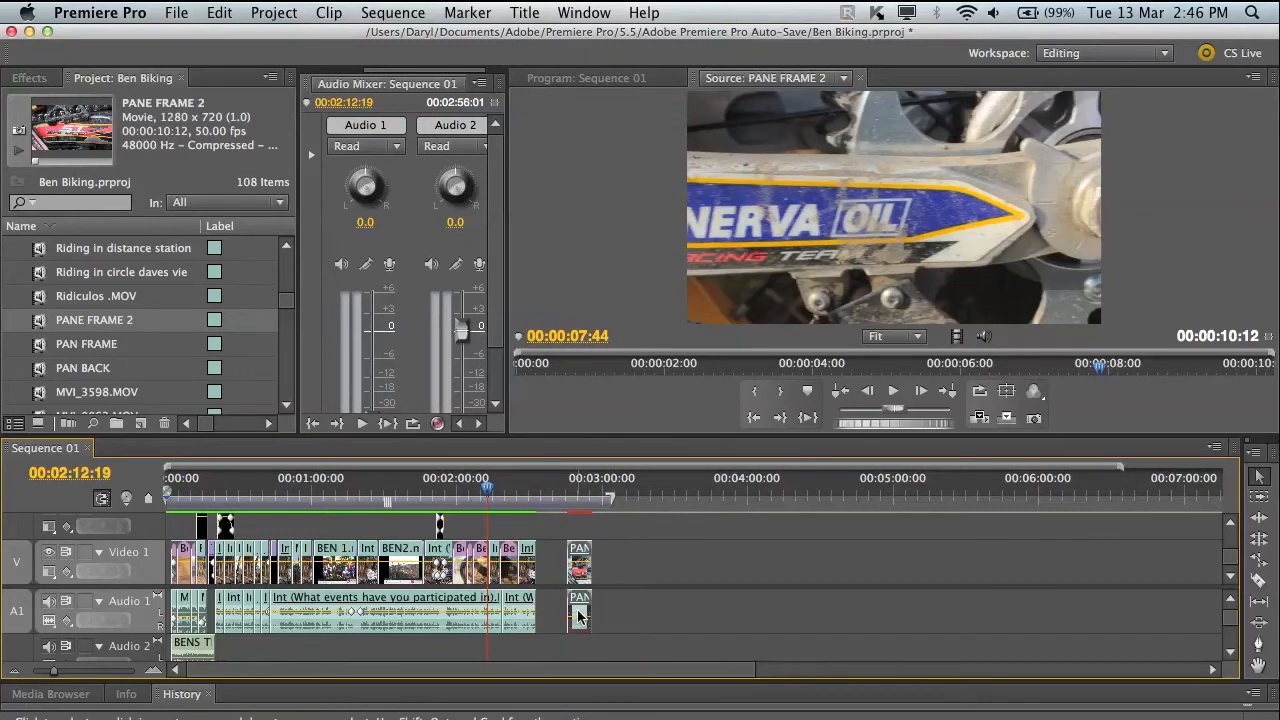
- Remove PANE FRAME 2's audio and replace the clip with an After Effects composition
left_click(584, 494)
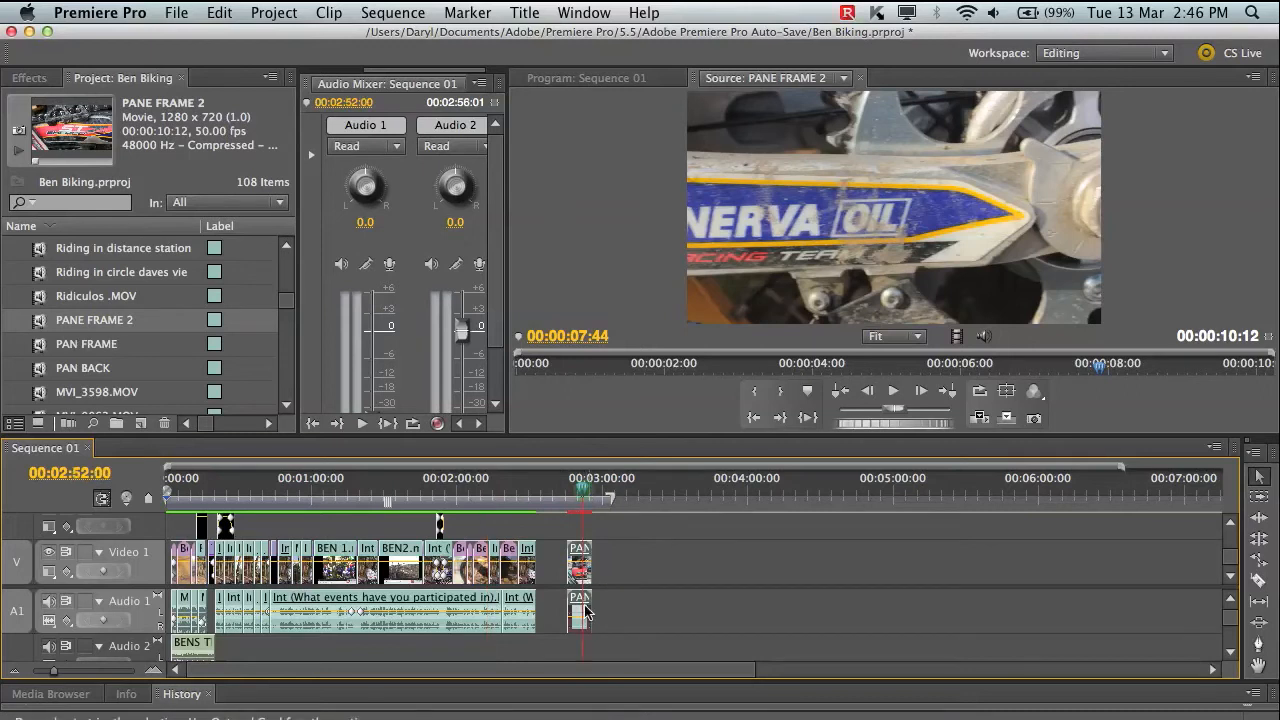
right_click(584, 610)
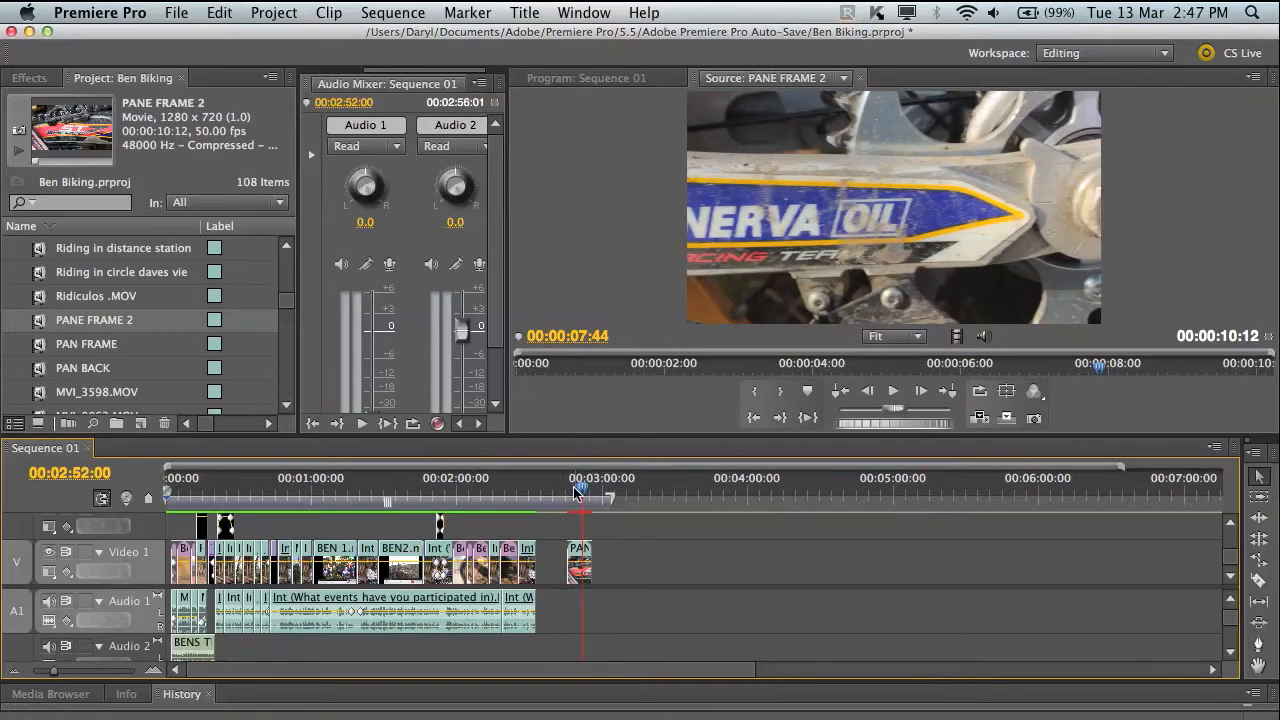
mouse_move(580, 562)
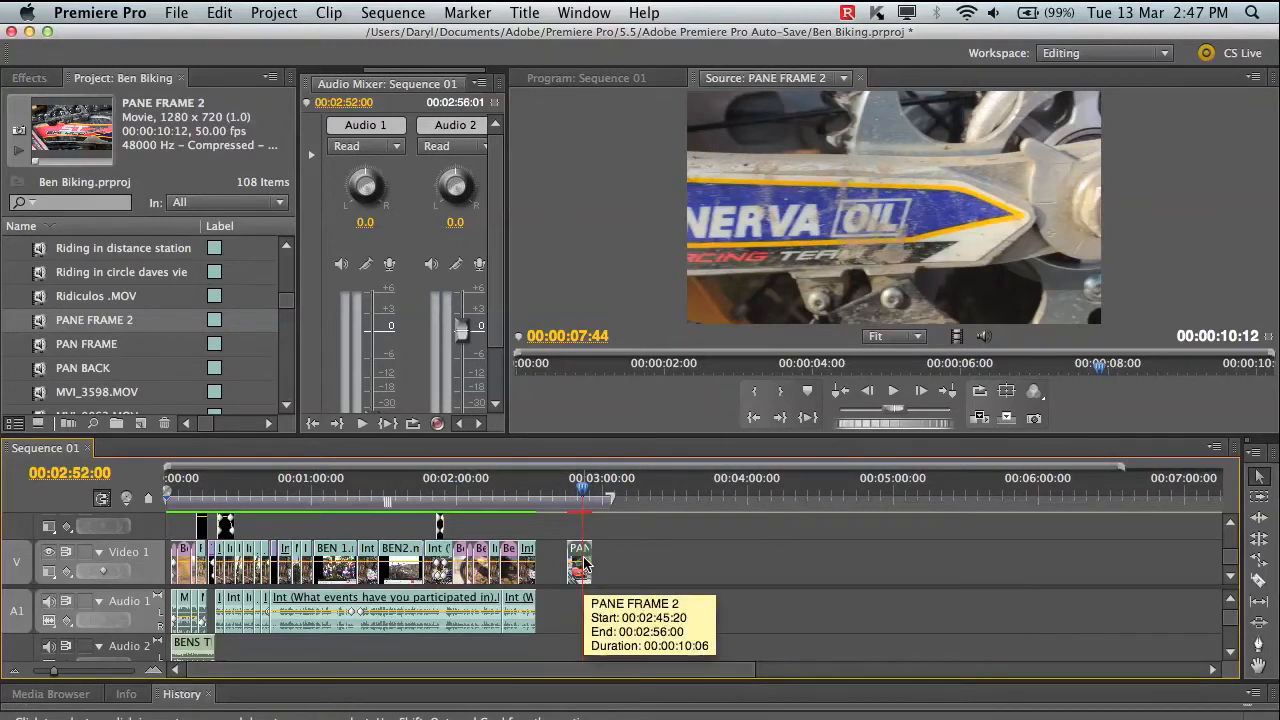
right_click(580, 560)
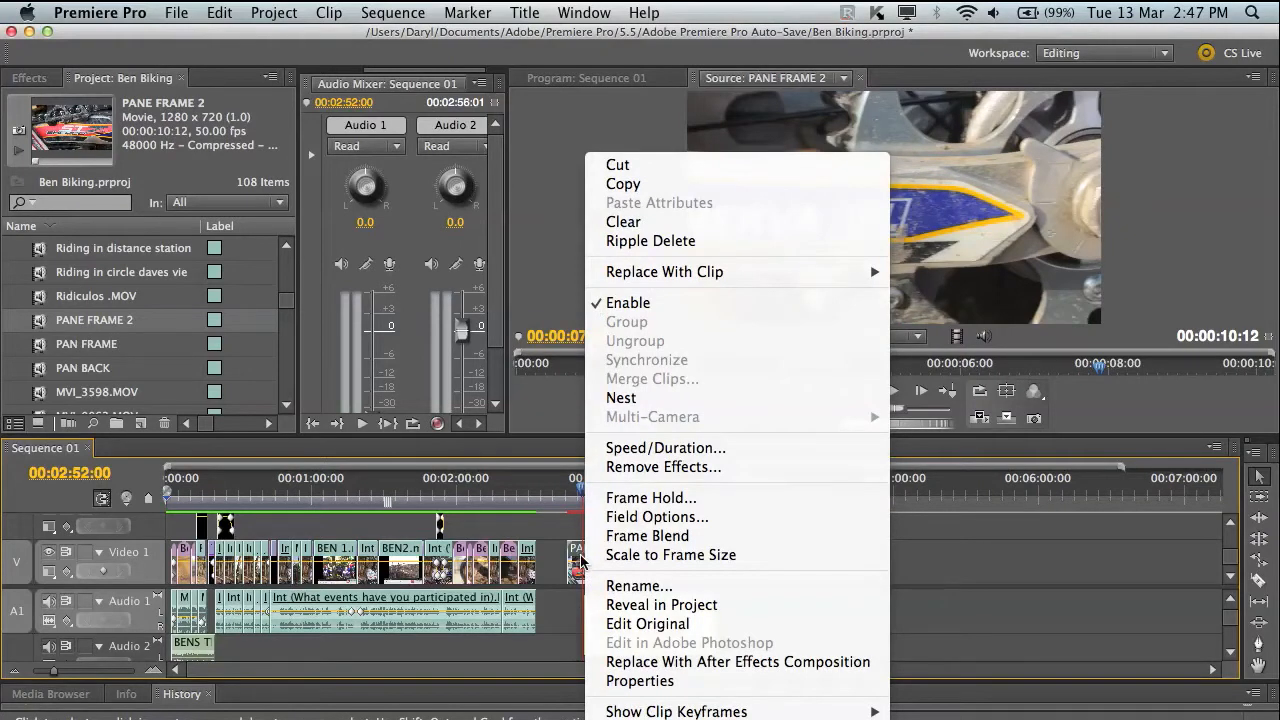
mouse_move(670, 640)
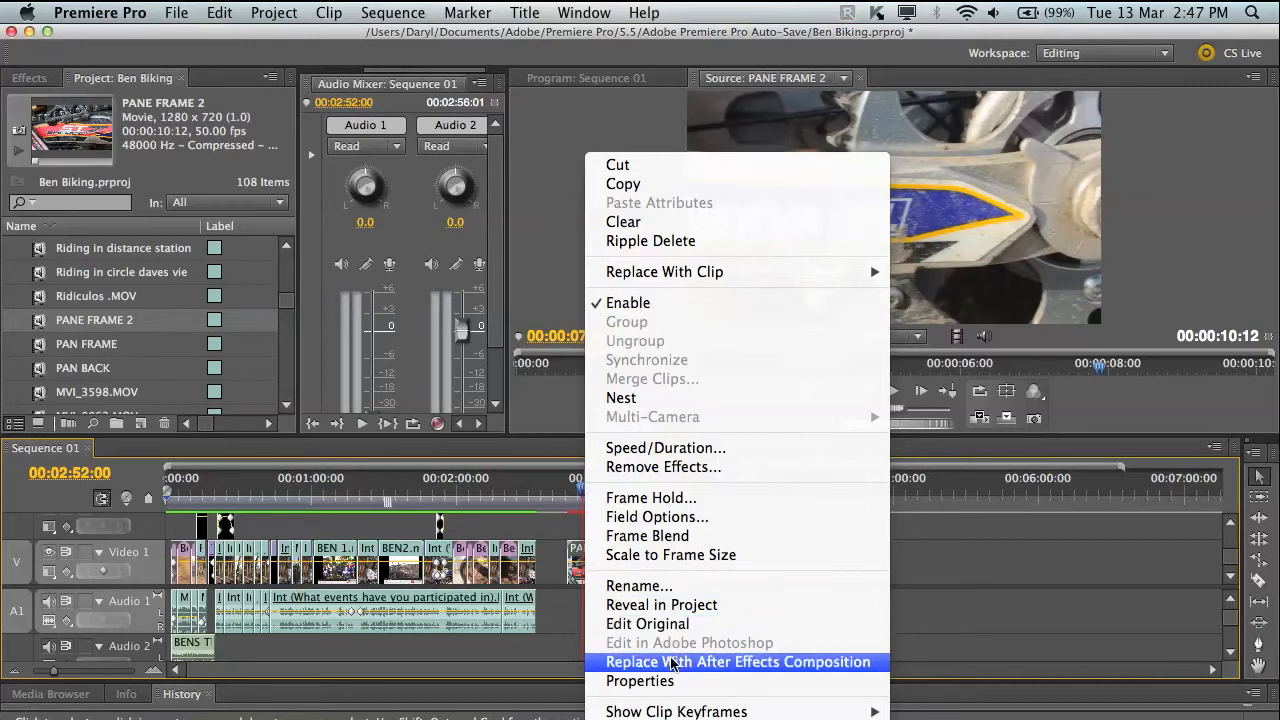
left_click(736, 662)
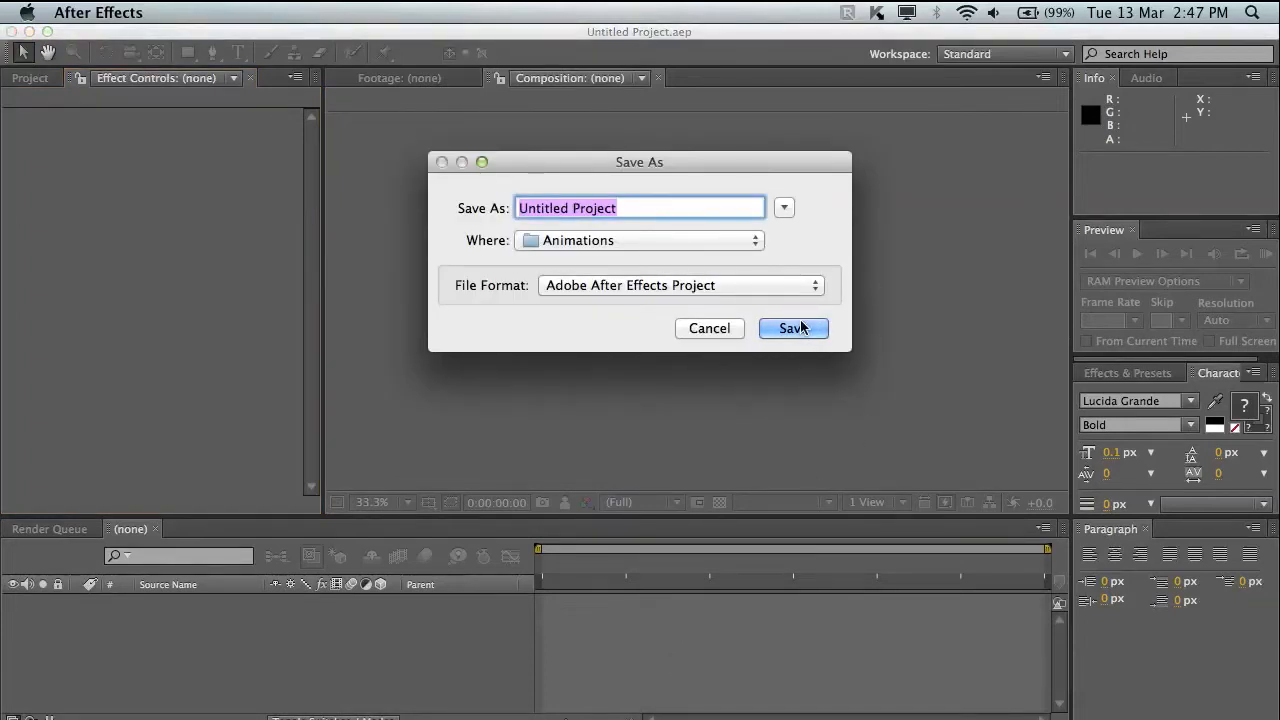
- Name the new After Effects project 'tut' and save it
type("tuy")
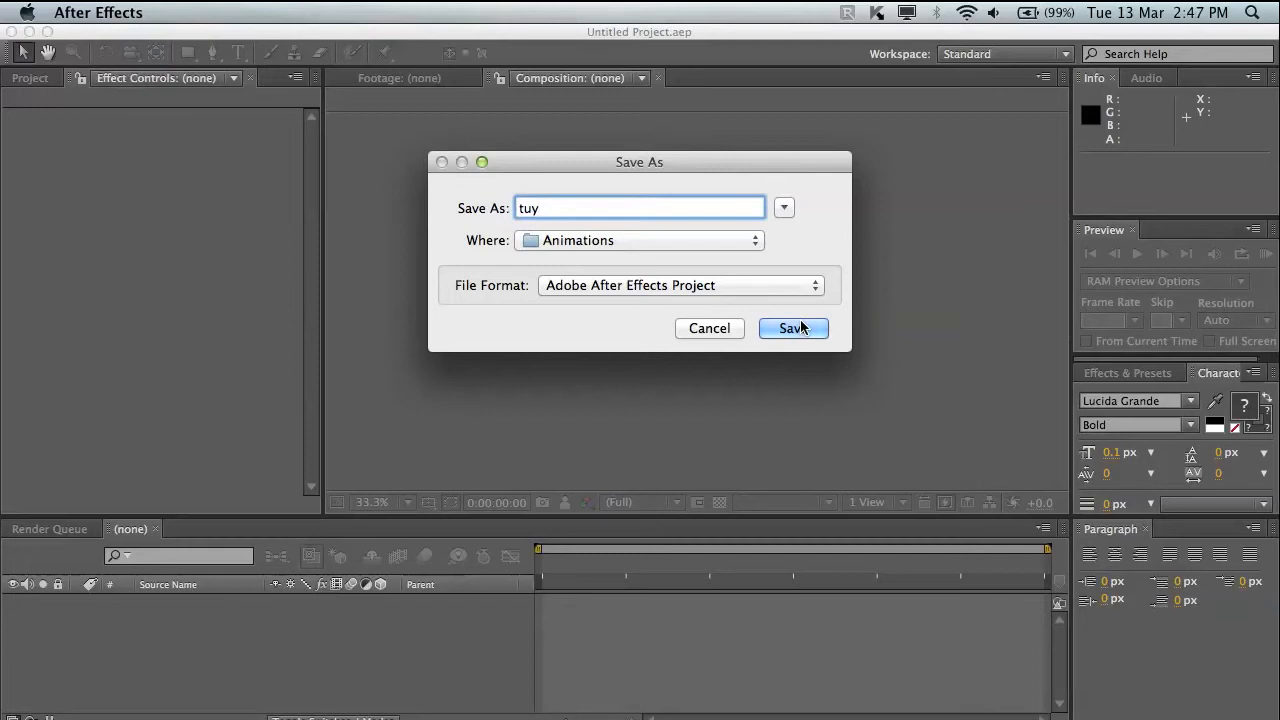
left_click(792, 328)
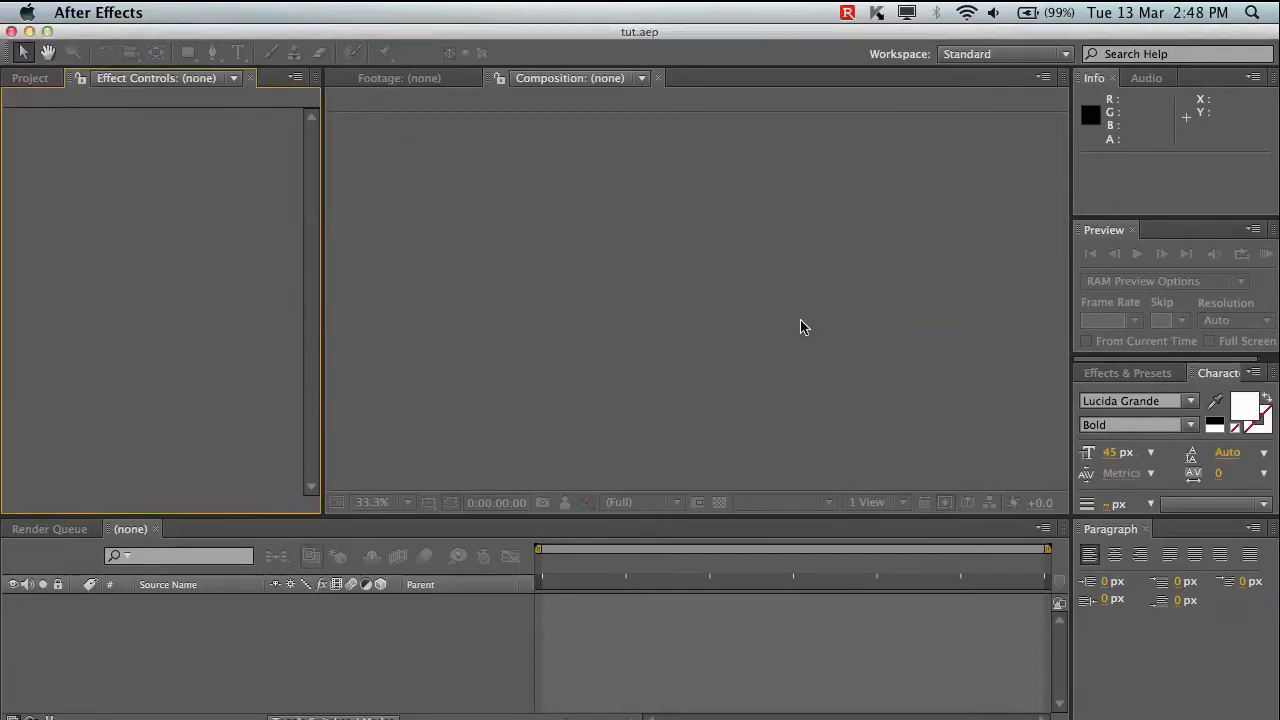
mouse_move(256, 388)
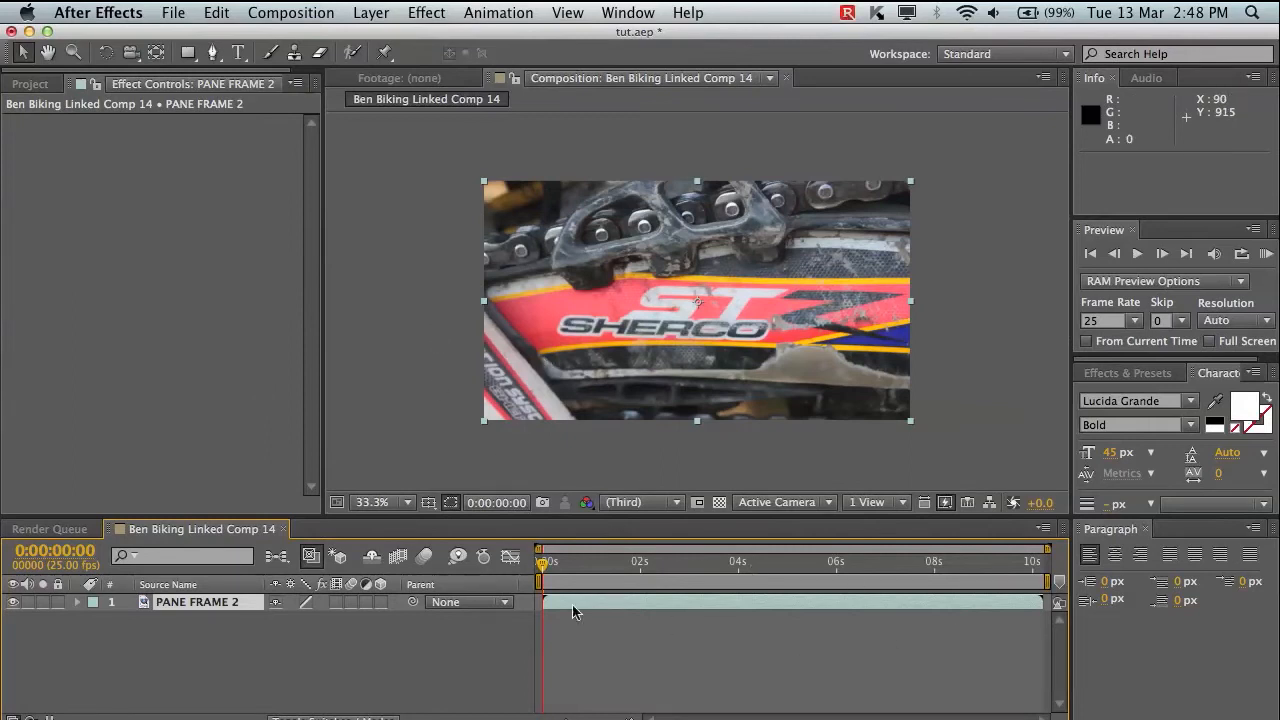
mouse_move(1024, 538)
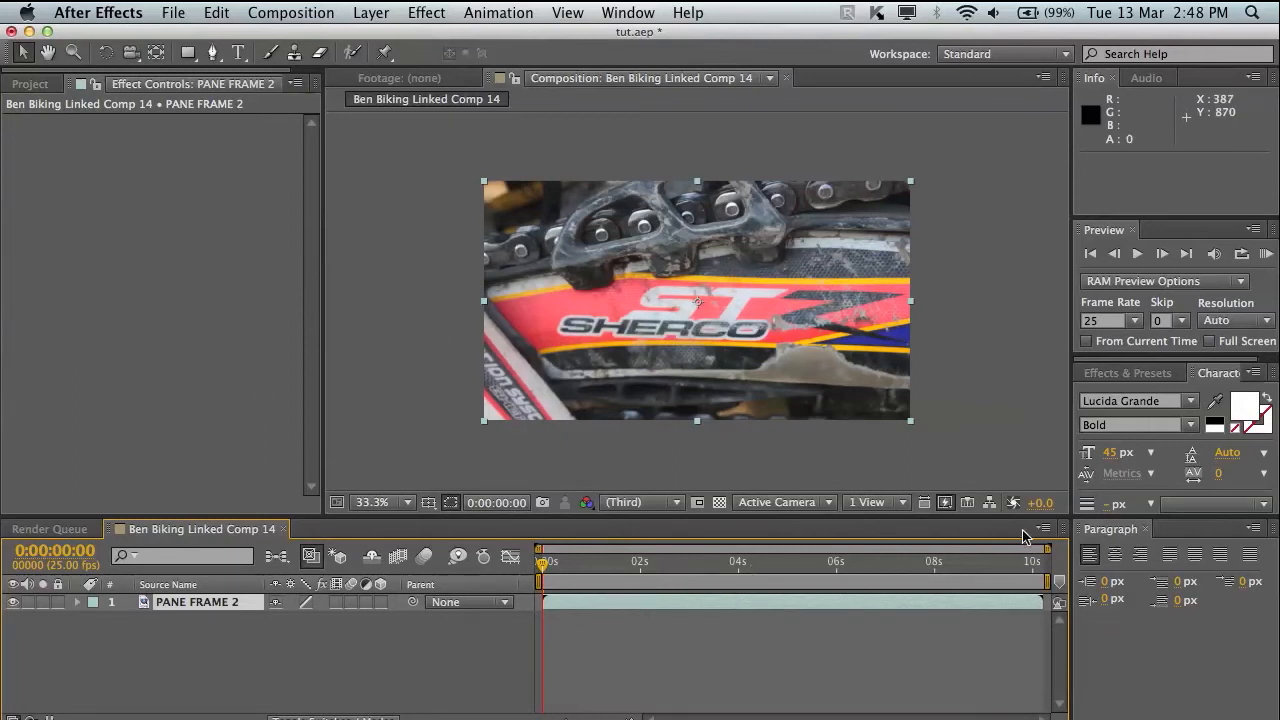
mouse_move(864, 582)
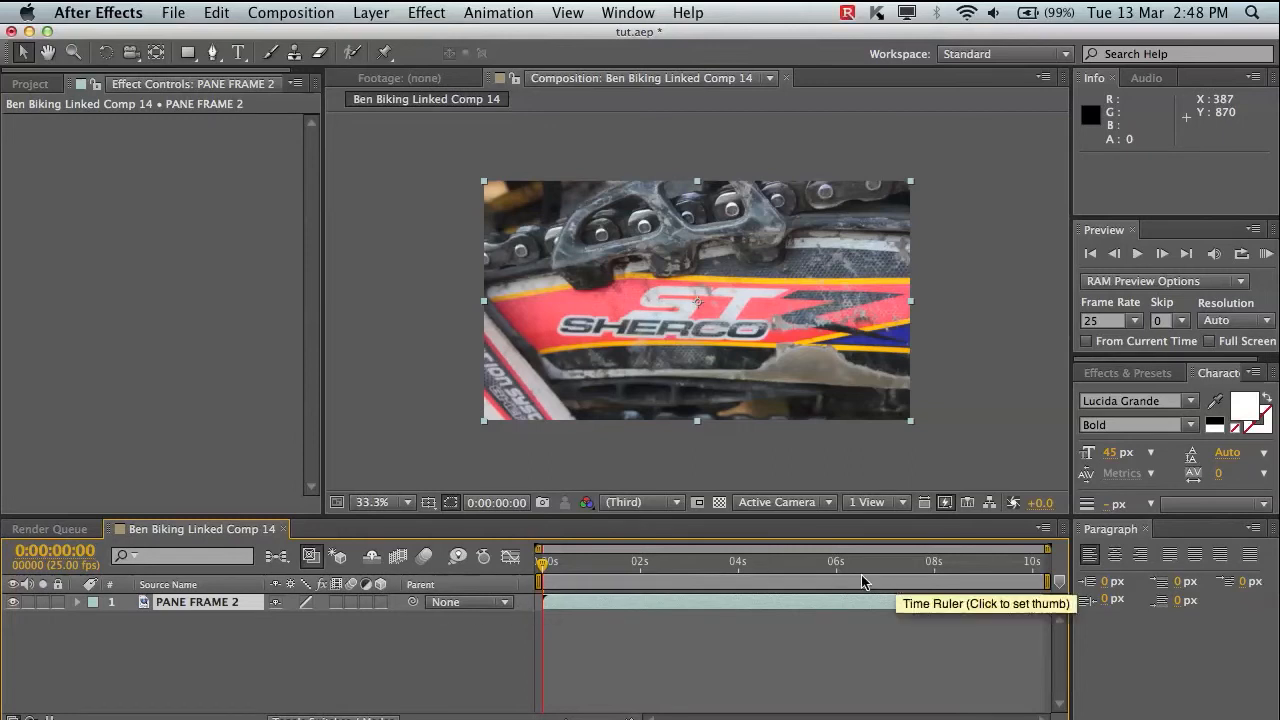
mouse_move(426, 12)
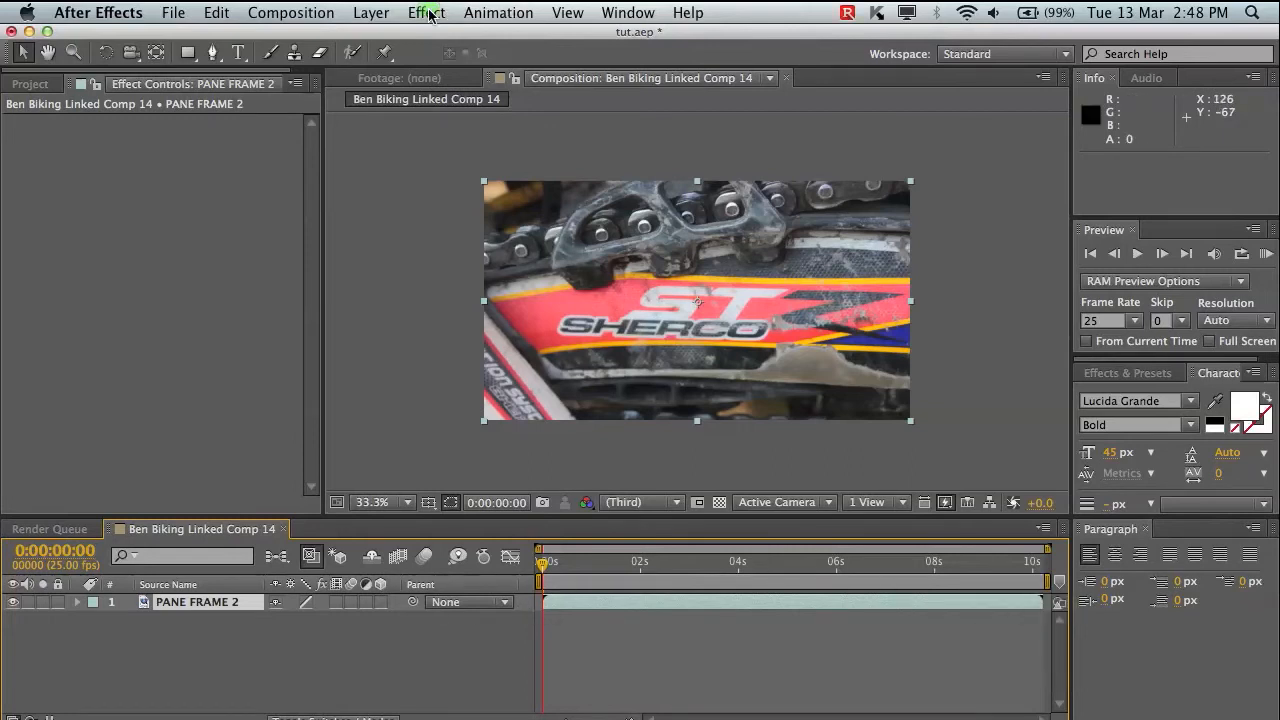
- Apply Warp Stabilizer to the PANE FRAME 2 layer with Advanced settings shown
left_click(428, 12)
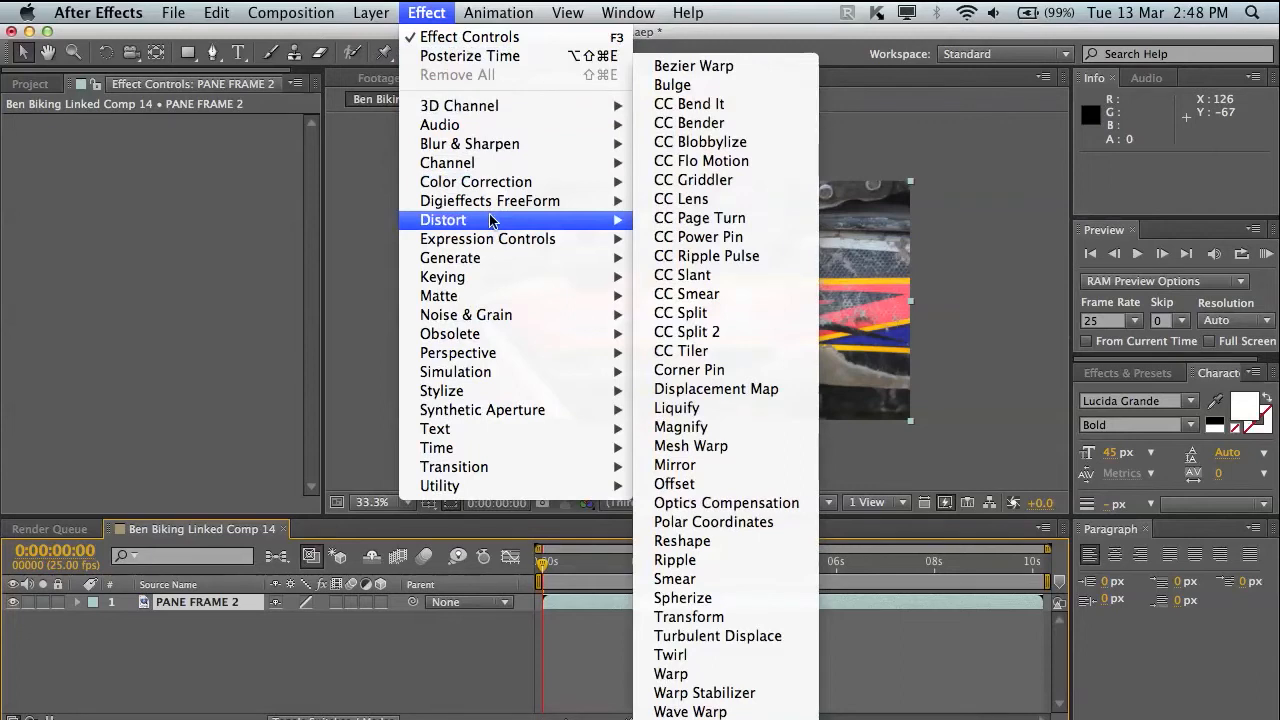
mouse_move(686, 332)
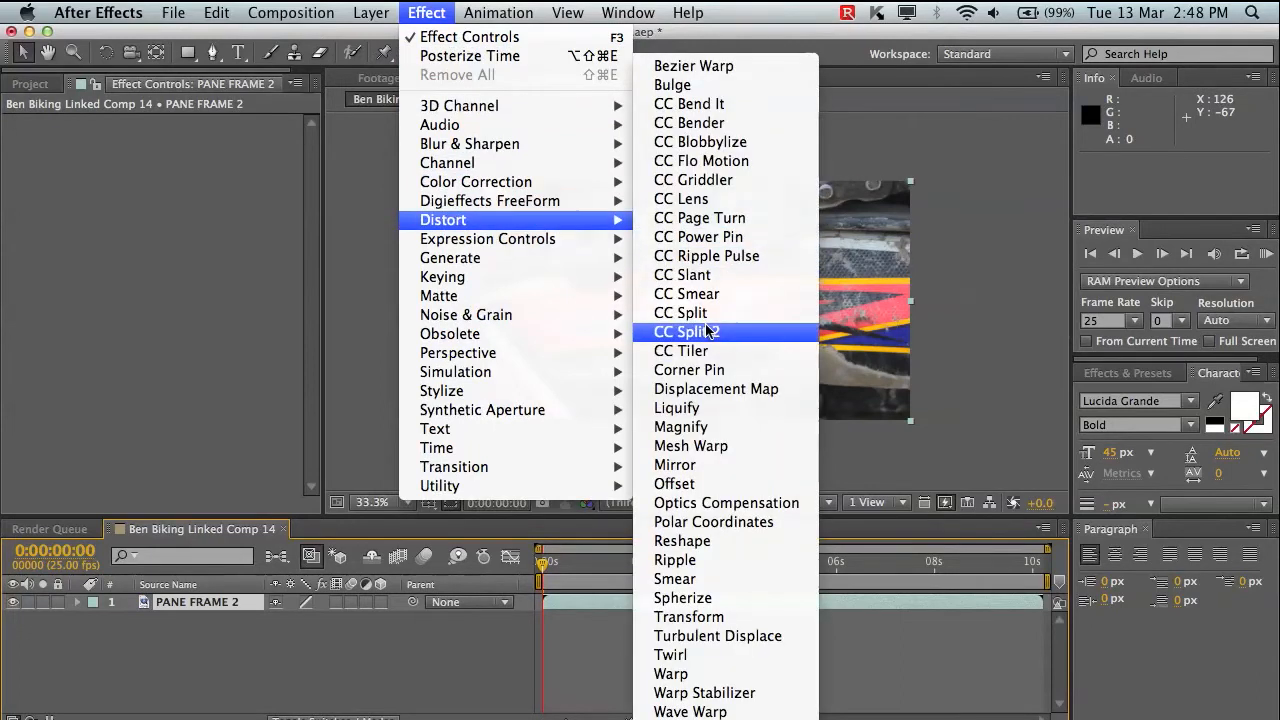
mouse_move(724, 692)
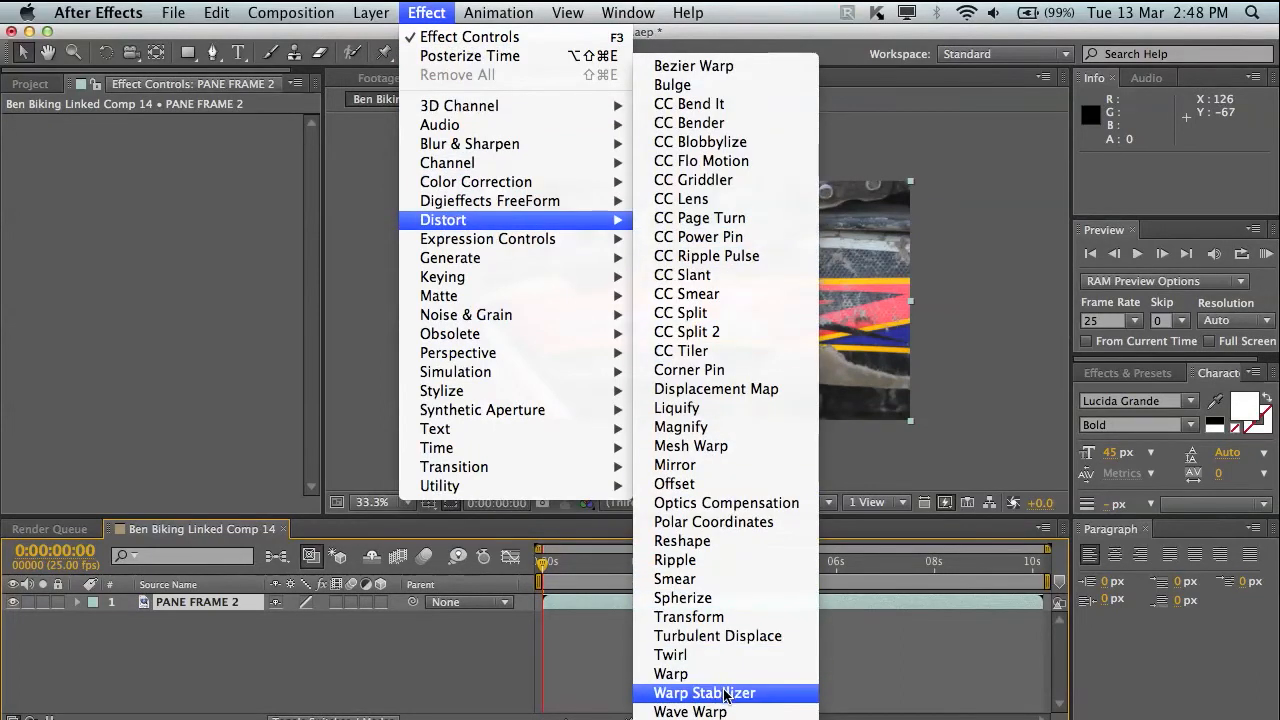
left_click(704, 692)
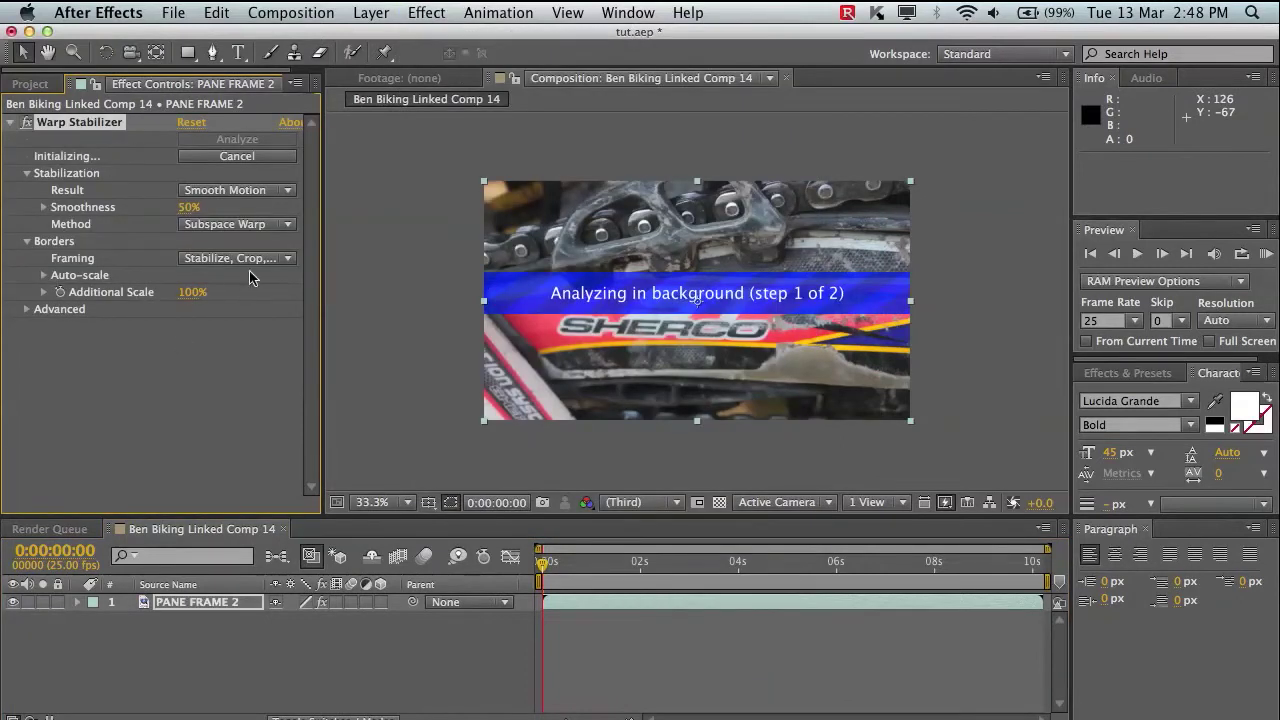
mouse_move(640, 328)
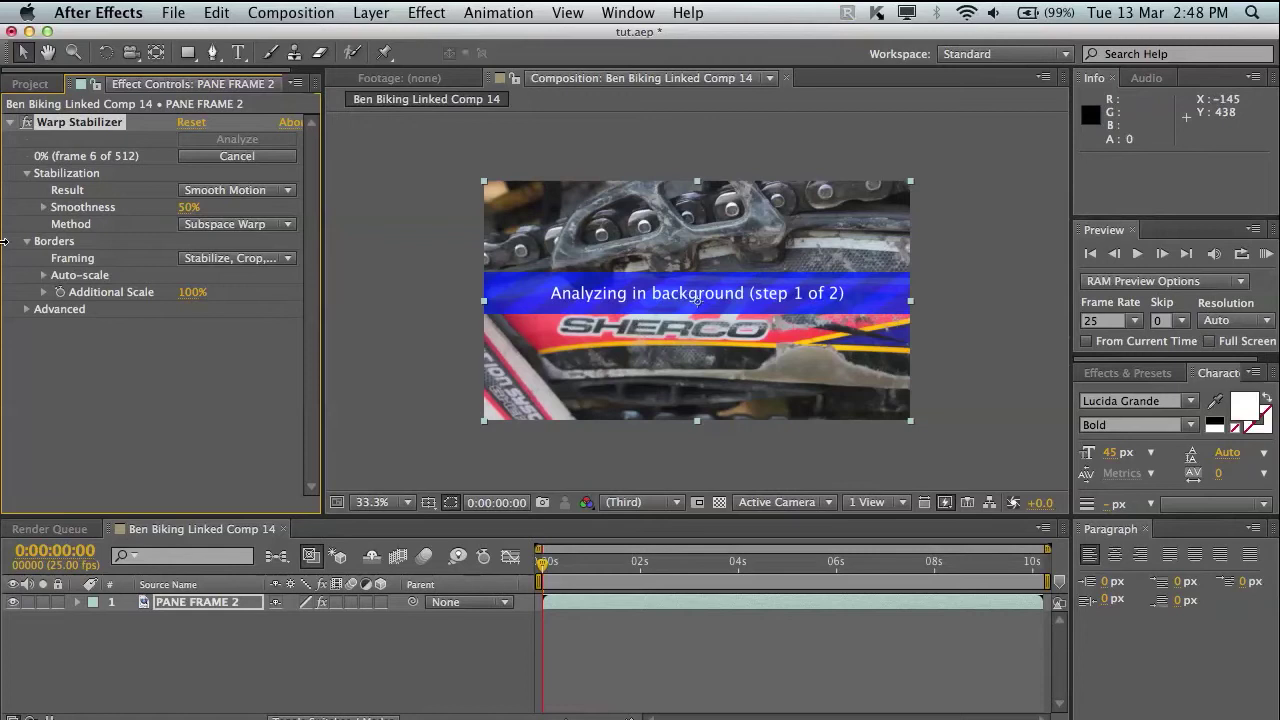
left_click(60, 308)
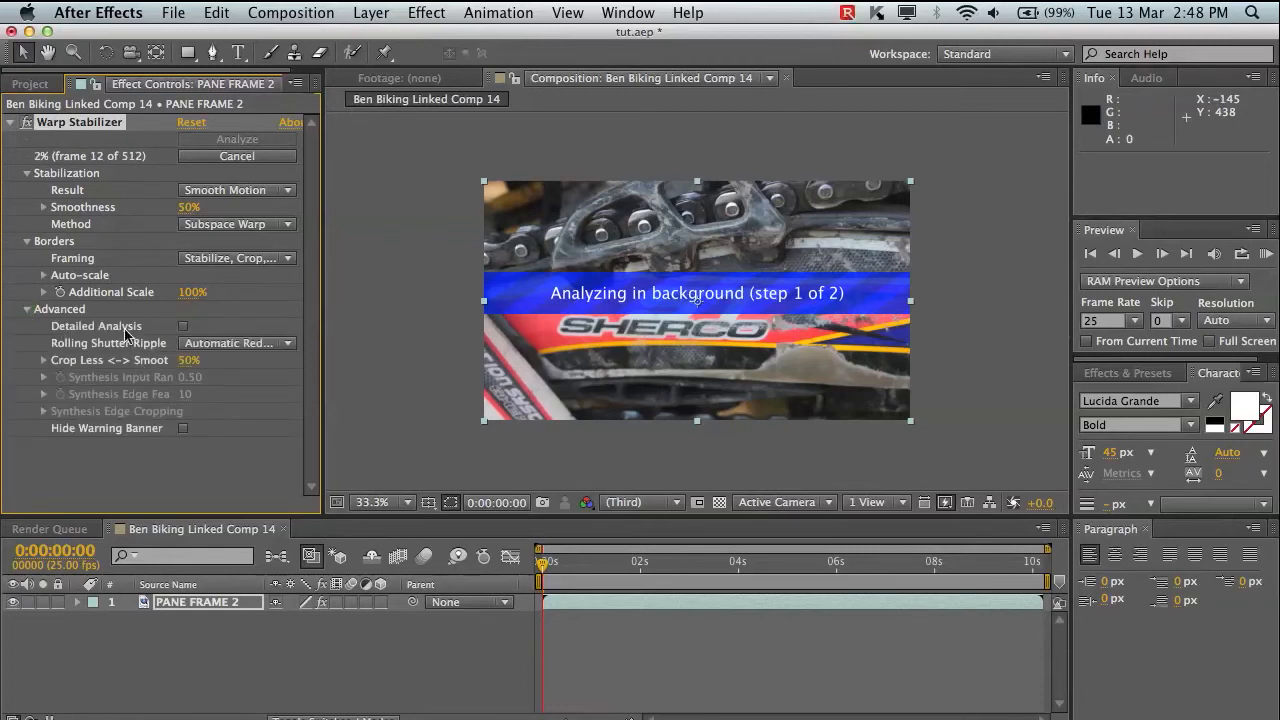
mouse_move(70, 456)
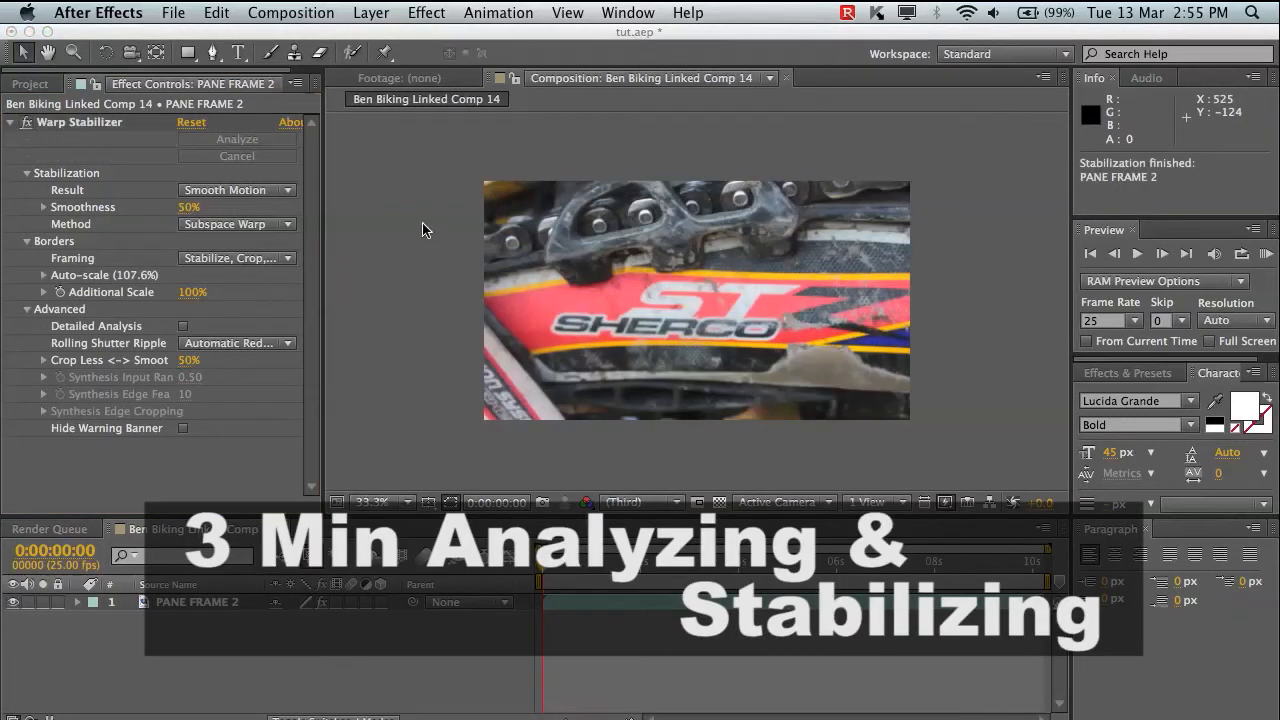
mouse_move(968, 86)
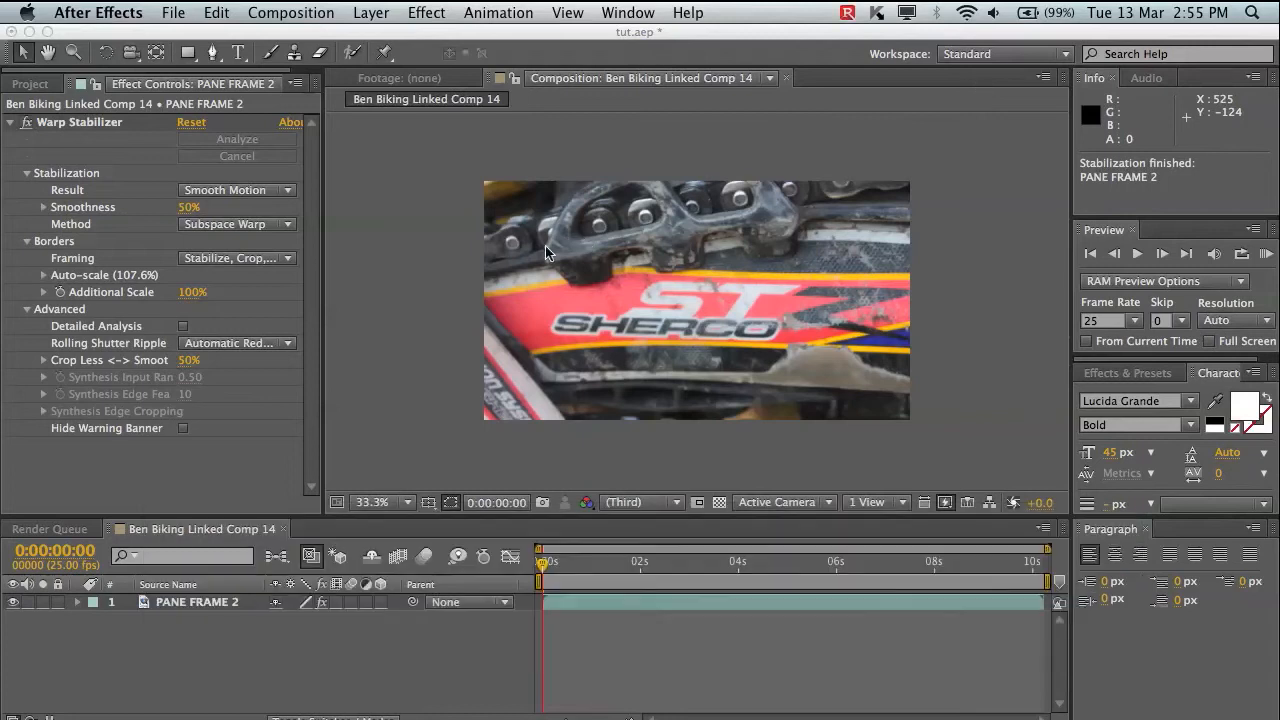
mouse_move(630, 266)
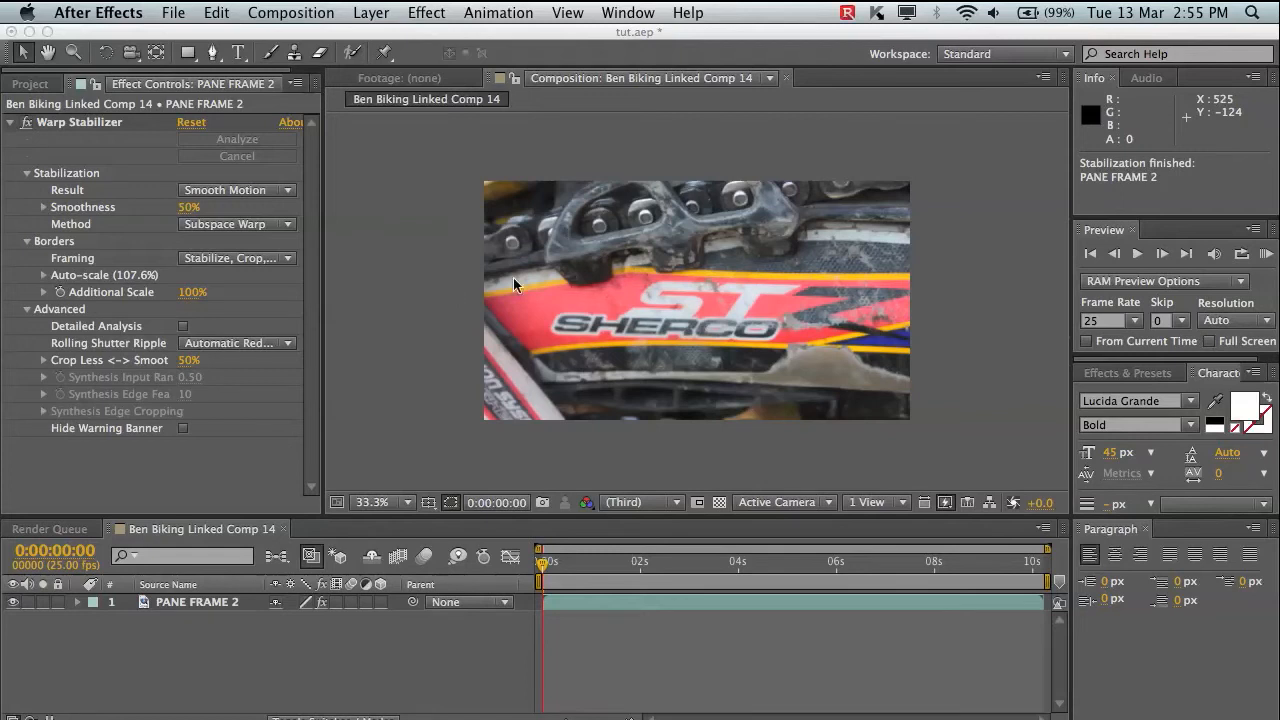
mouse_move(928, 300)
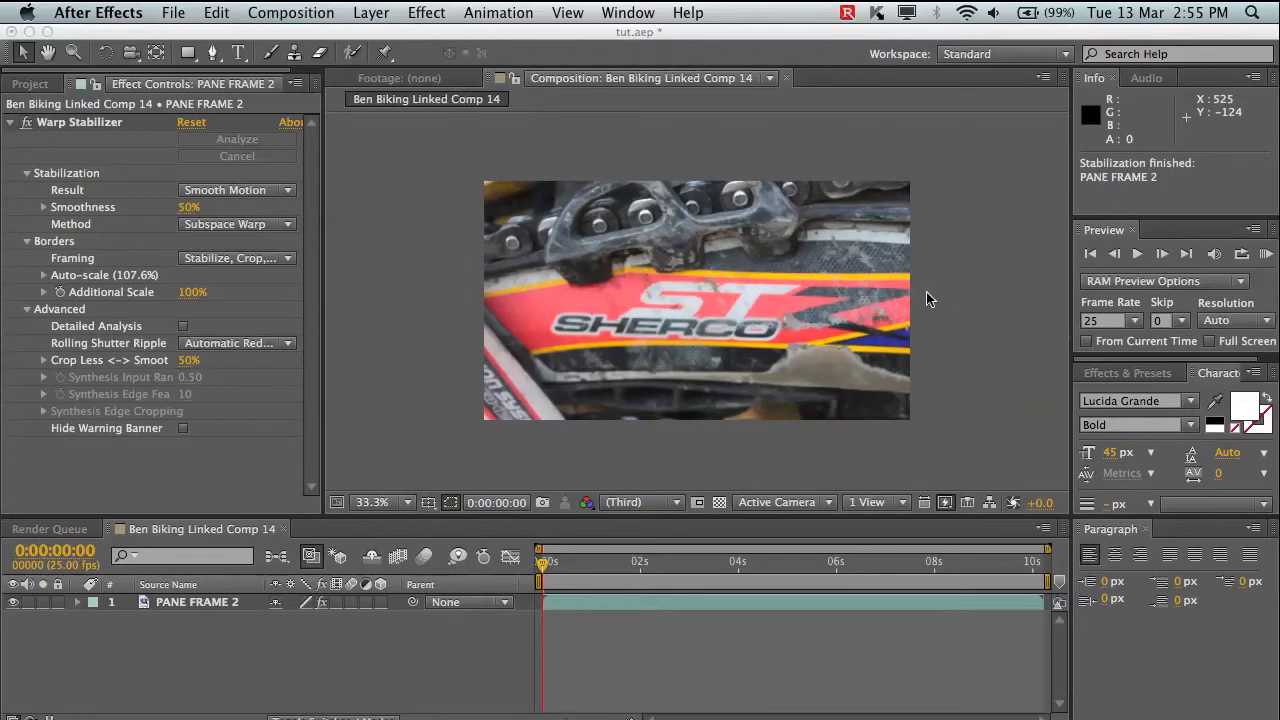
mouse_move(642, 308)
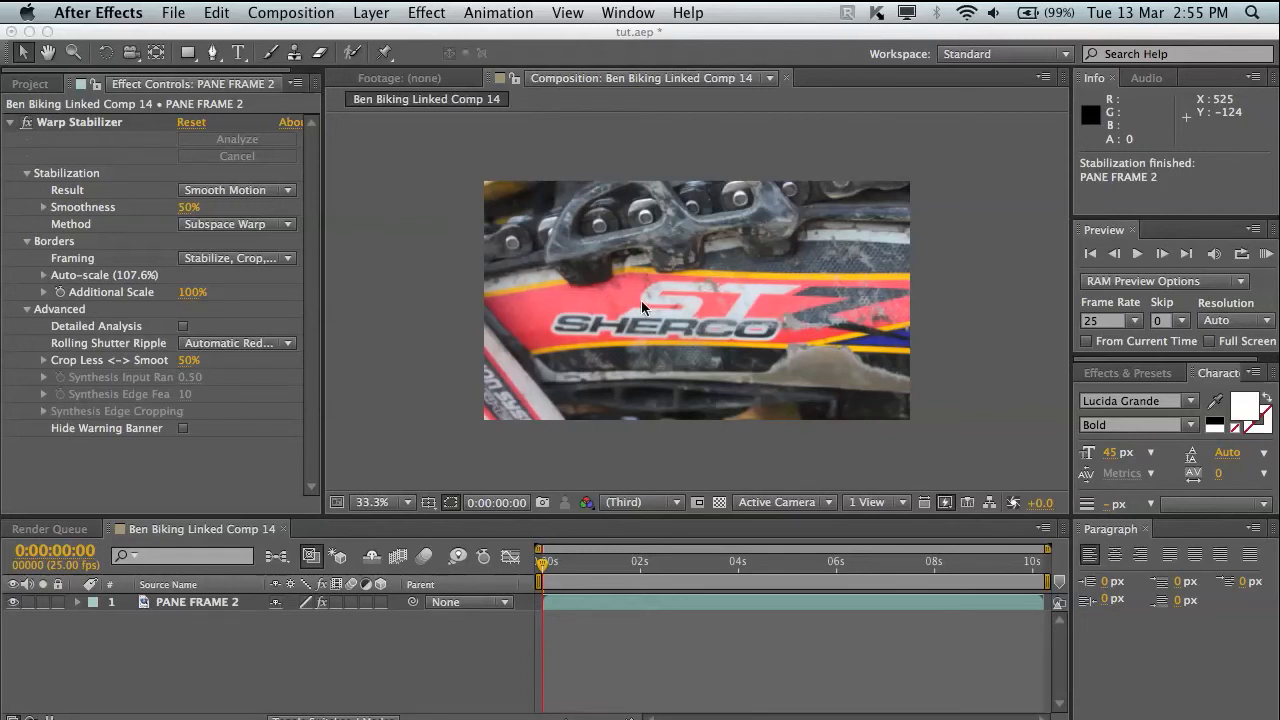
mouse_move(576, 218)
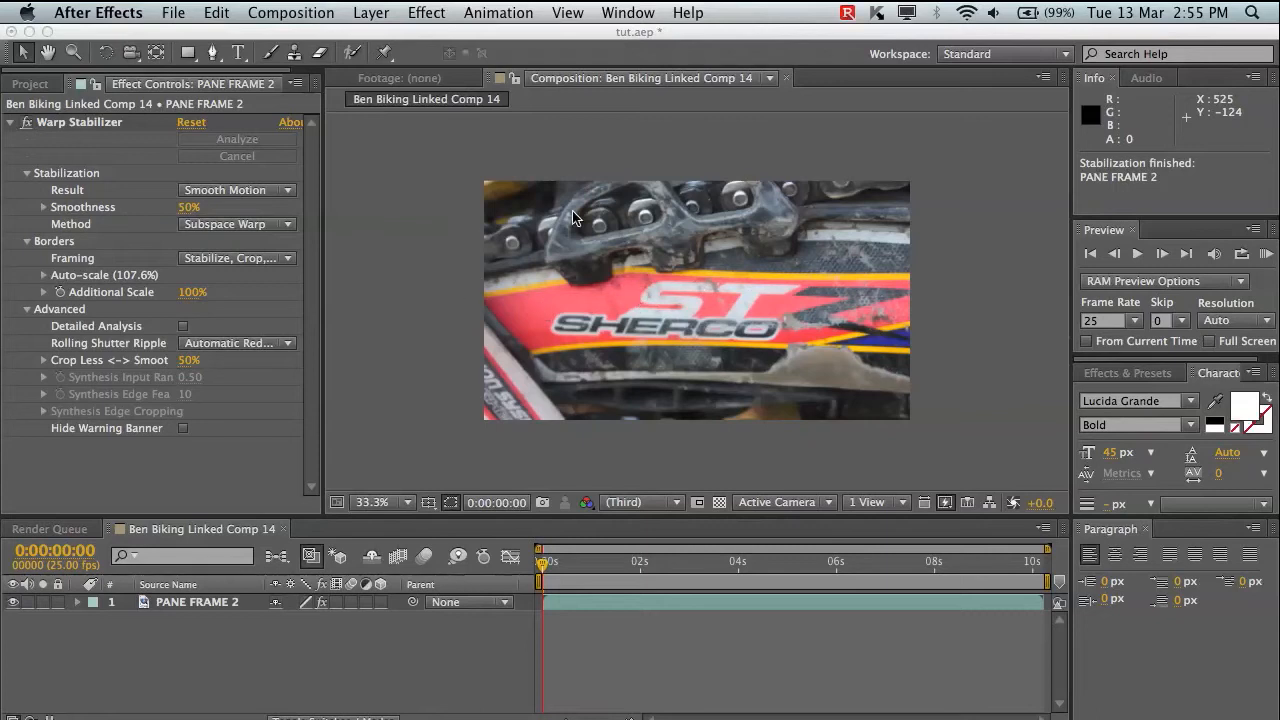
mouse_move(510, 270)
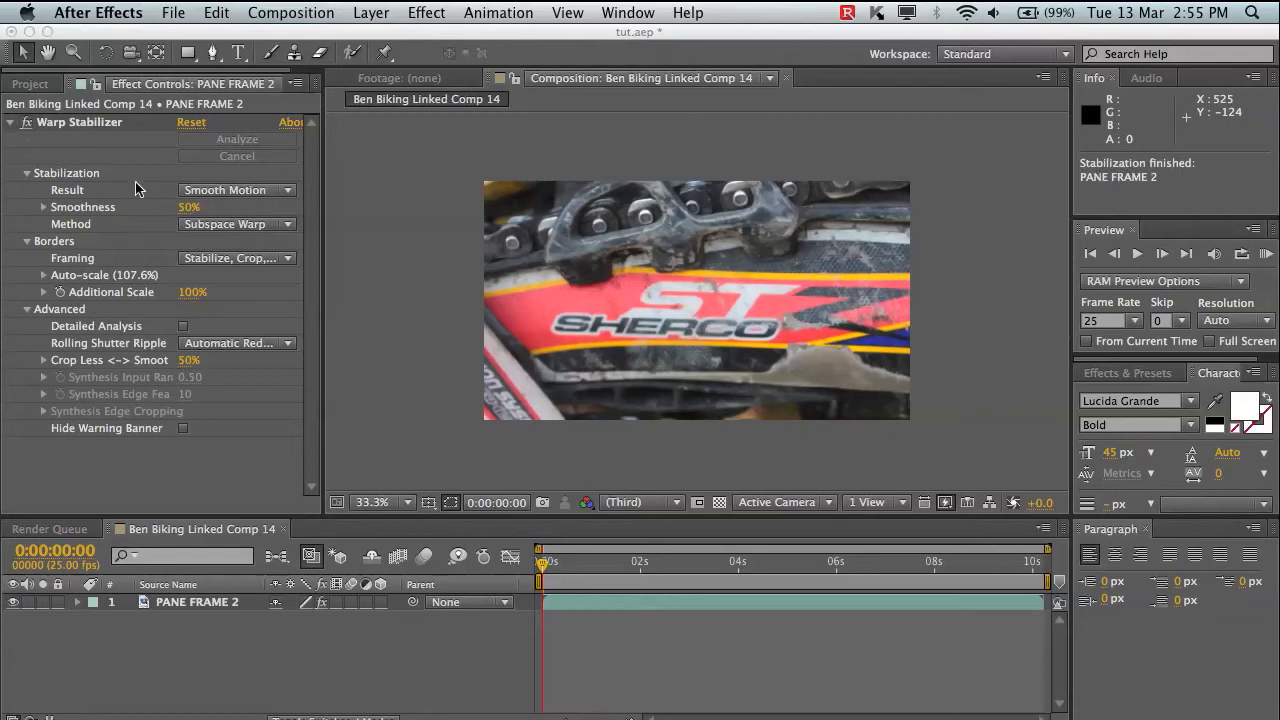
mouse_move(424, 488)
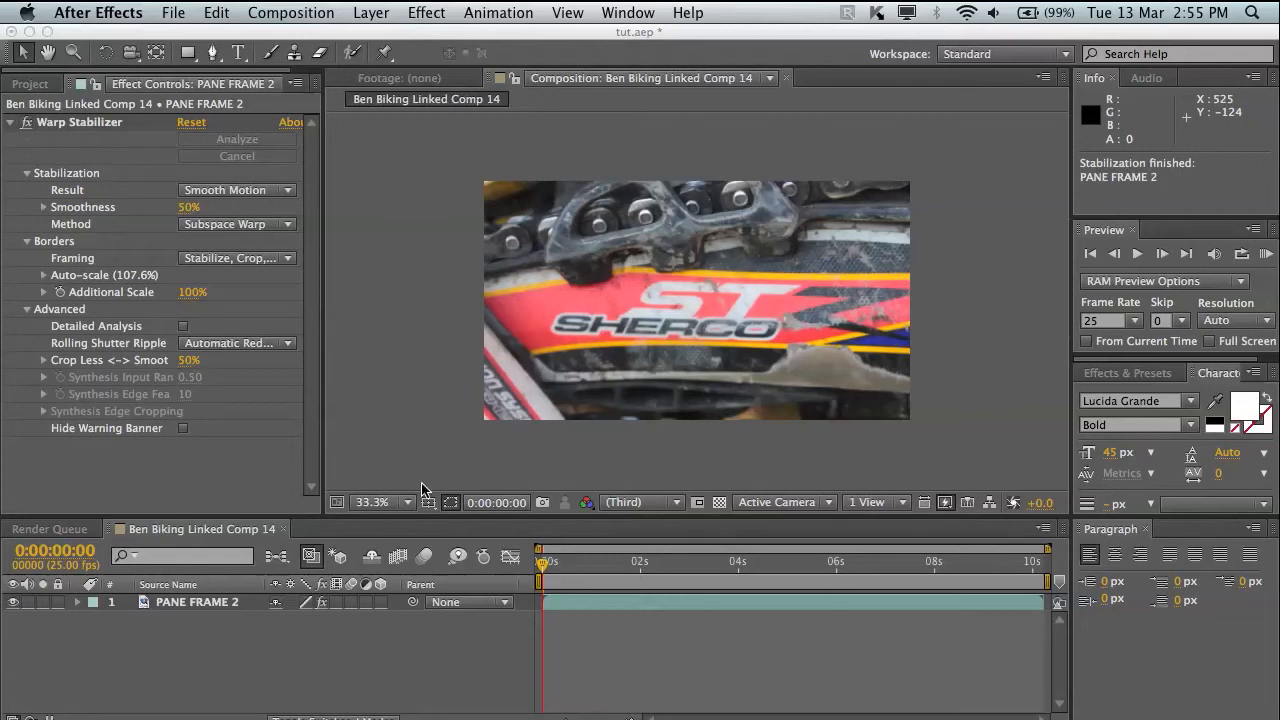
mouse_move(852, 540)
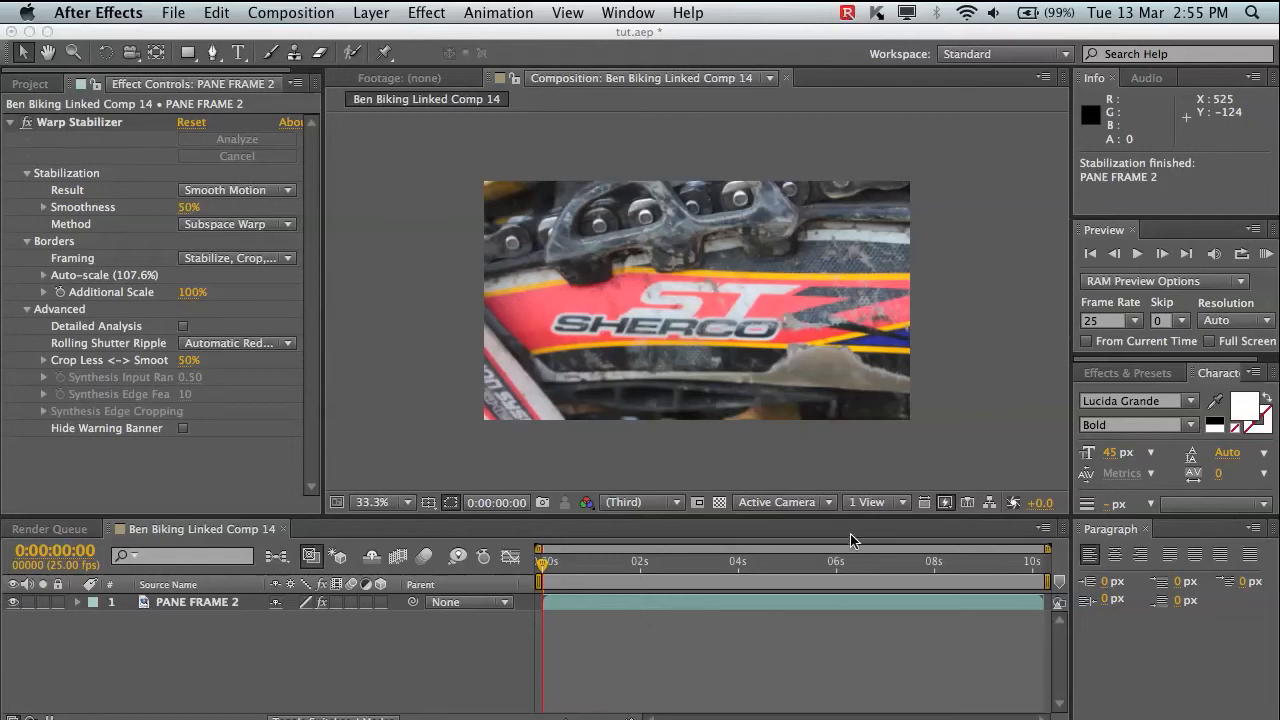
mouse_move(590, 672)
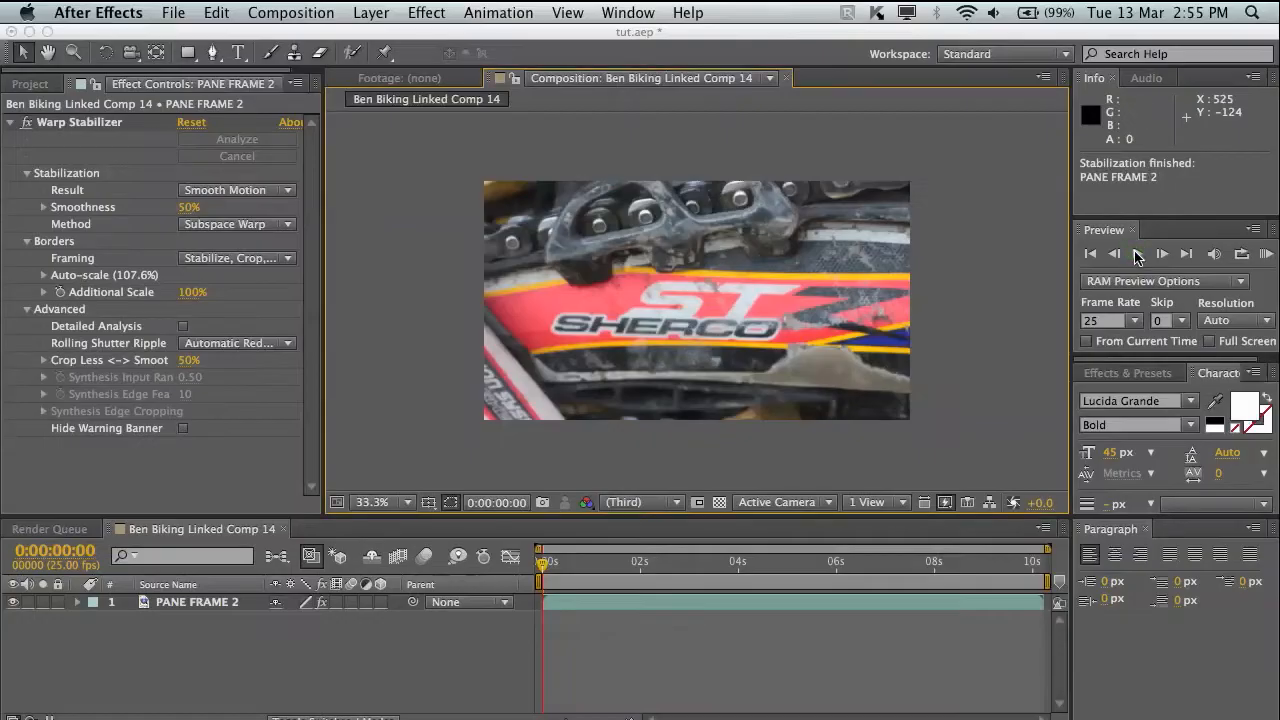
- RAM-preview the stabilized clip in After Effects
left_click(1136, 252)
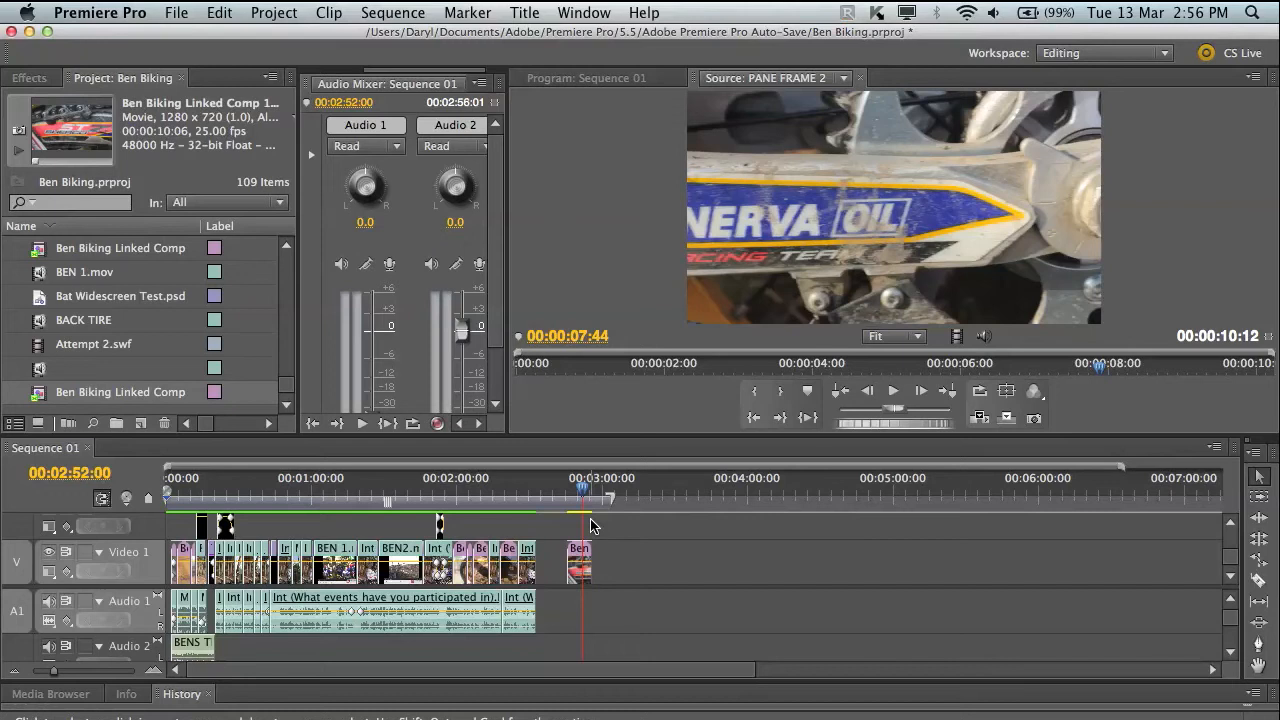
- Render the entire work area of Sequence 01
left_click(120, 392)
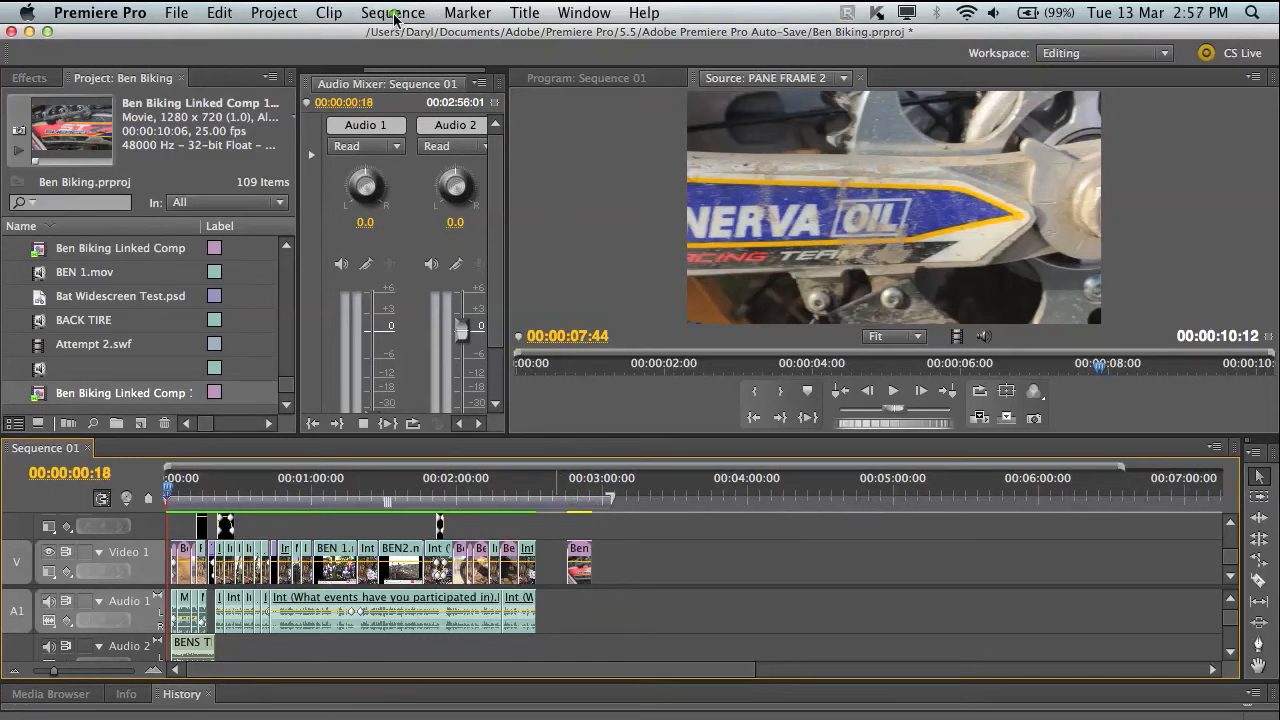
left_click(392, 12)
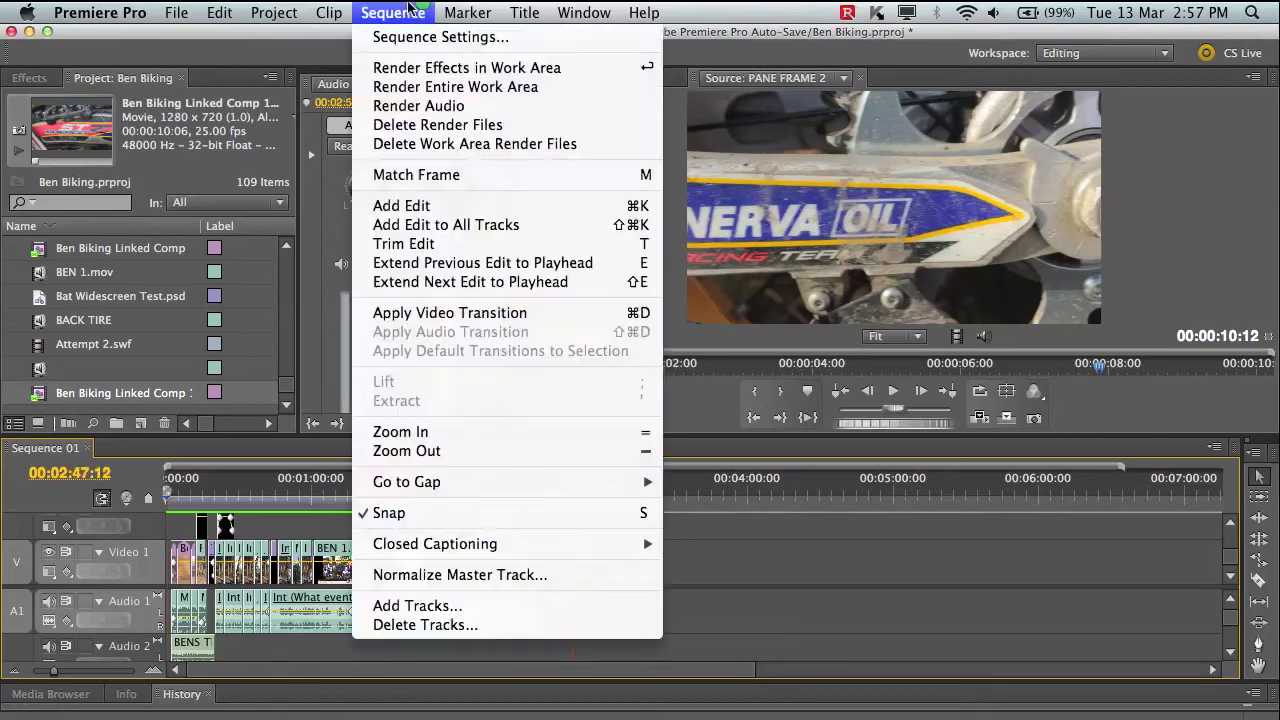
mouse_move(456, 88)
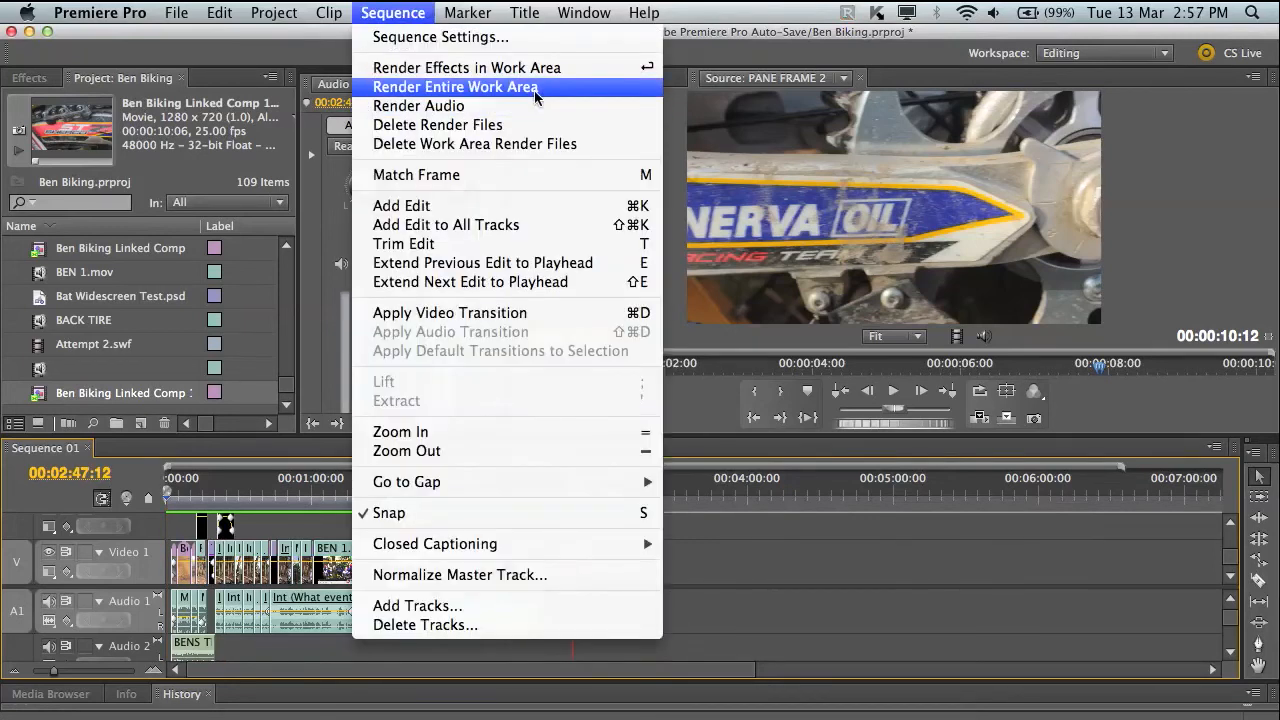
left_click(456, 88)
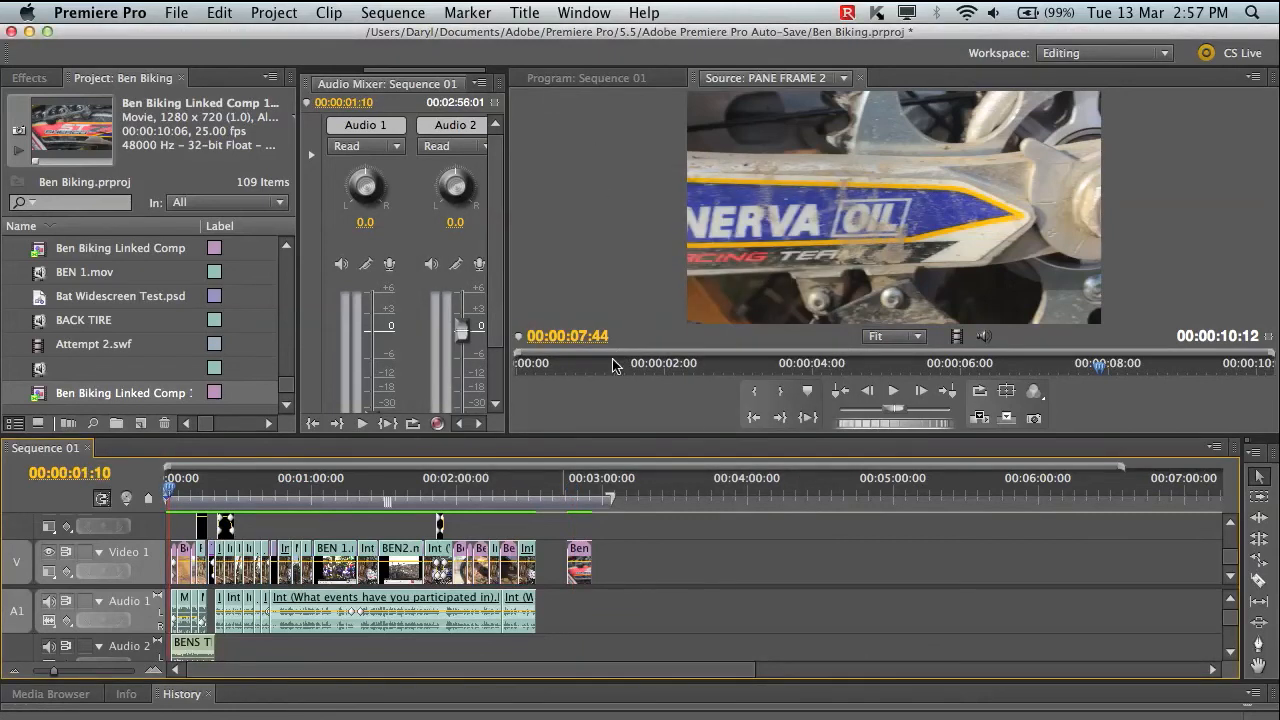
- Bring the Sequence 01 Program monitor forward and enlarge it
left_click(558, 488)
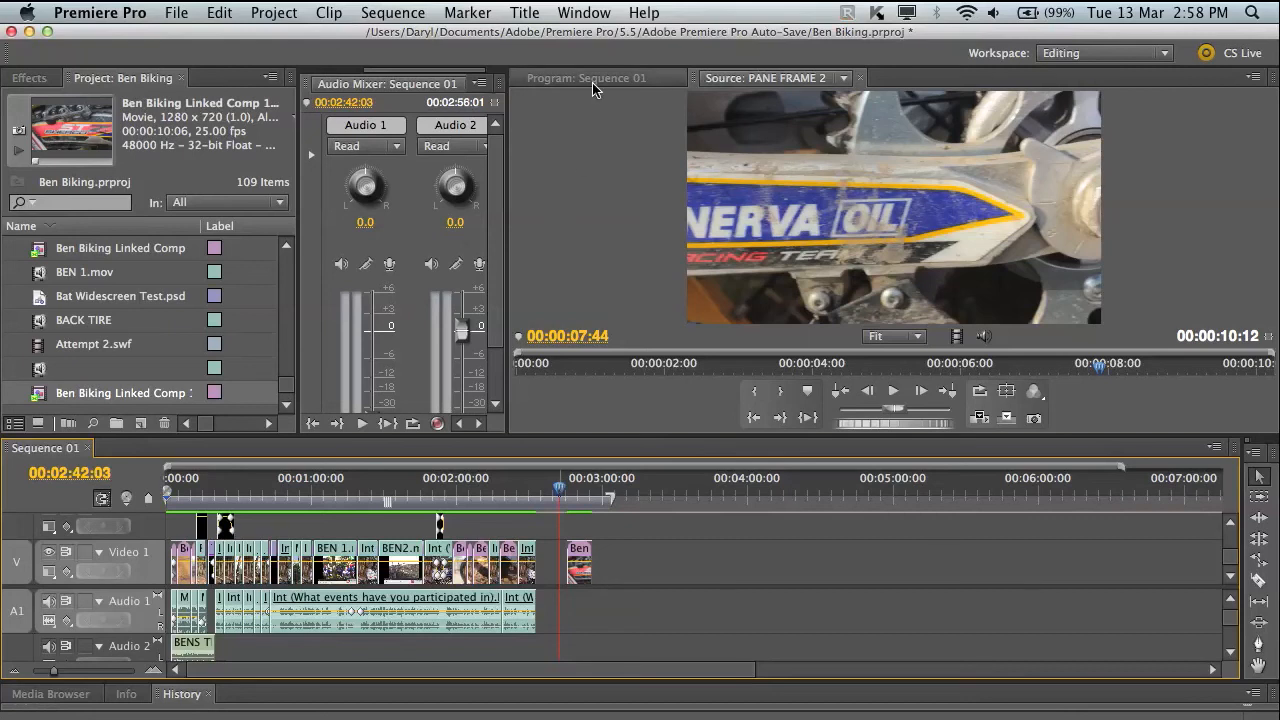
left_click(584, 78)
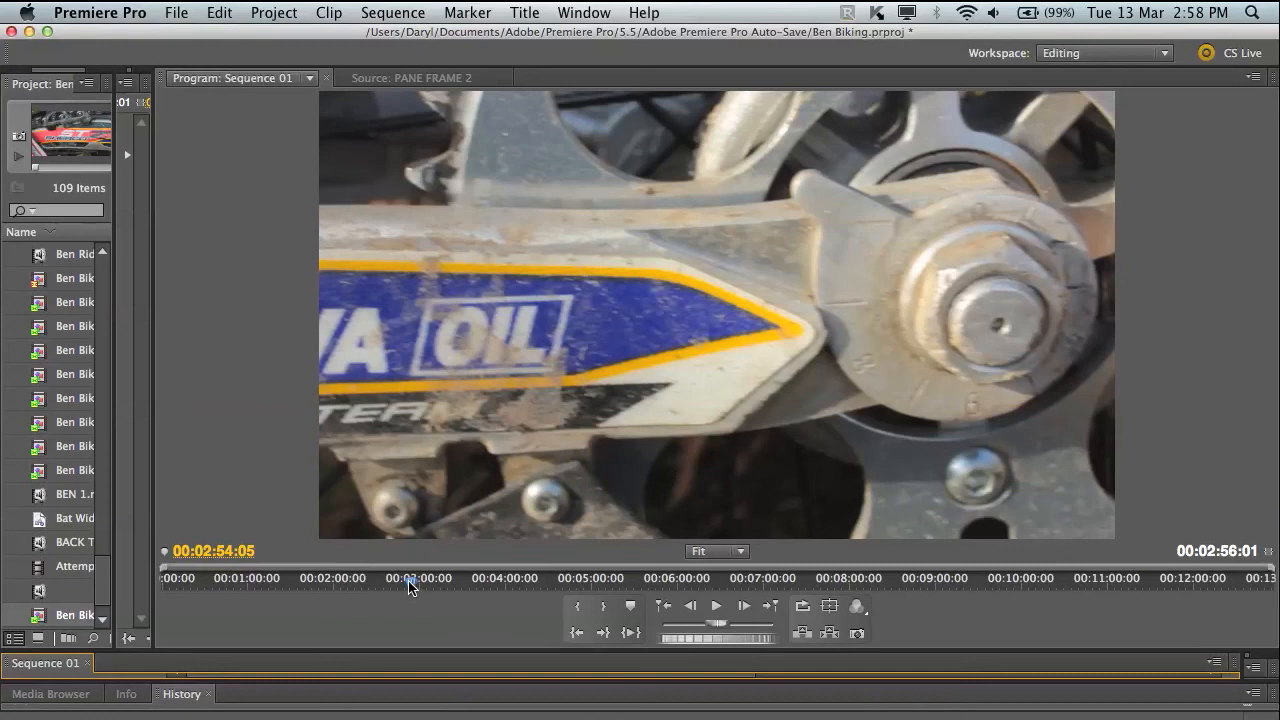
- Jump to the start of the stabilized clip near 2:47 and play it
left_click(420, 578)
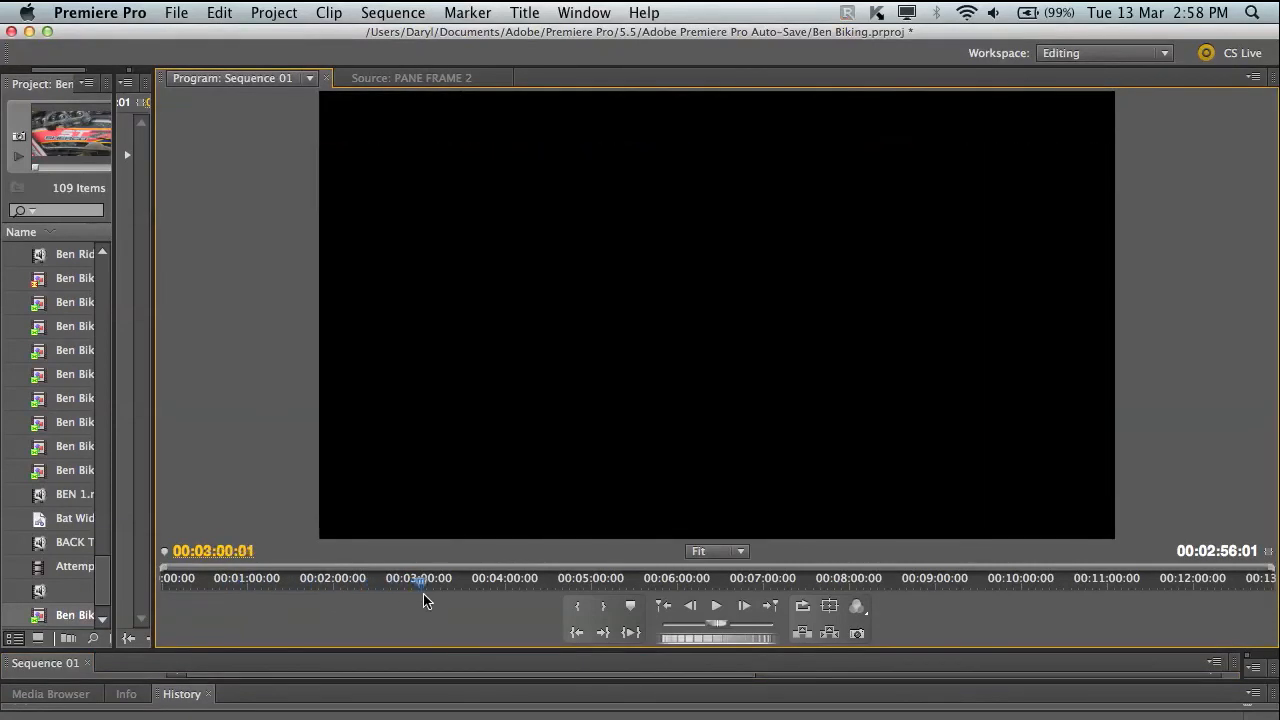
left_click(384, 576)
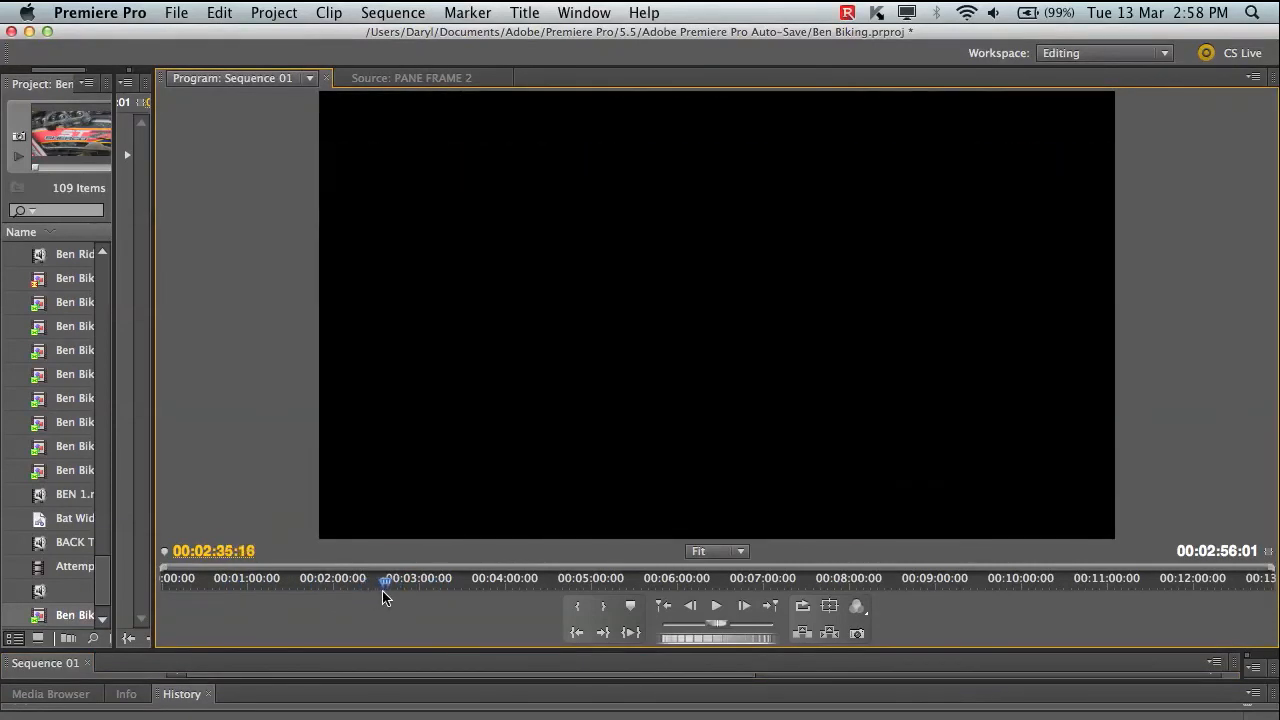
left_click(398, 576)
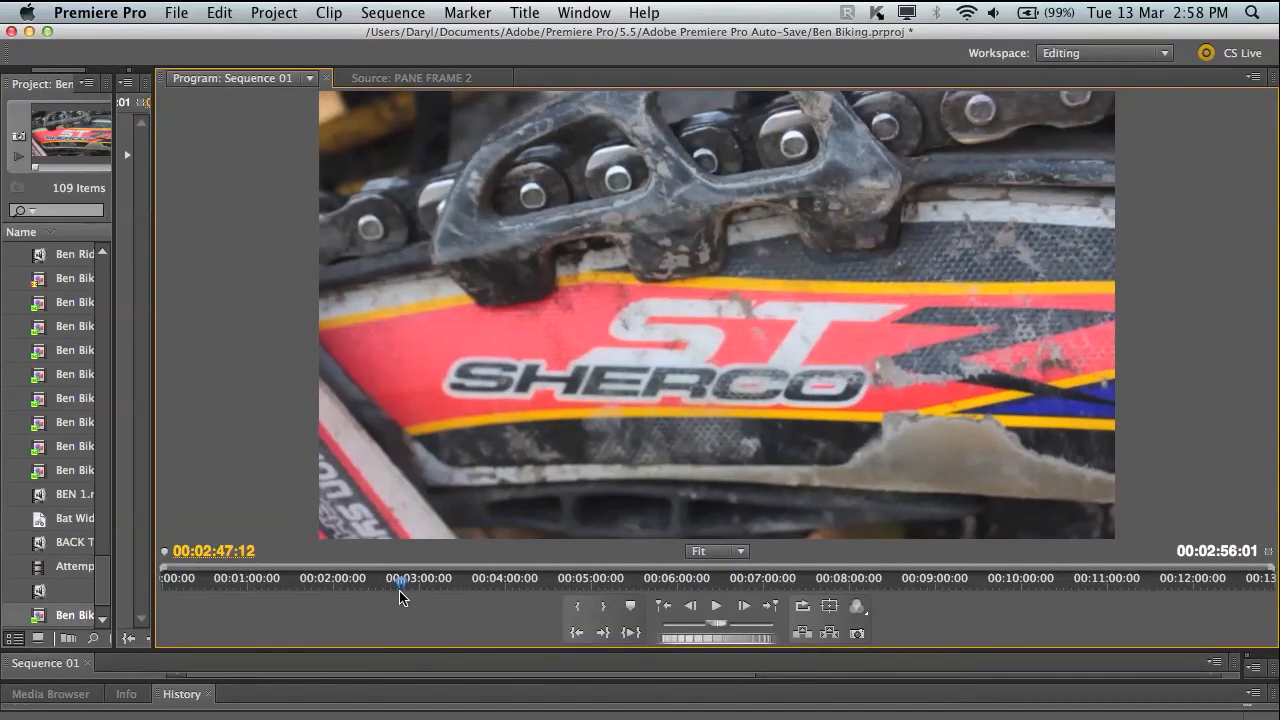
left_click(716, 604)
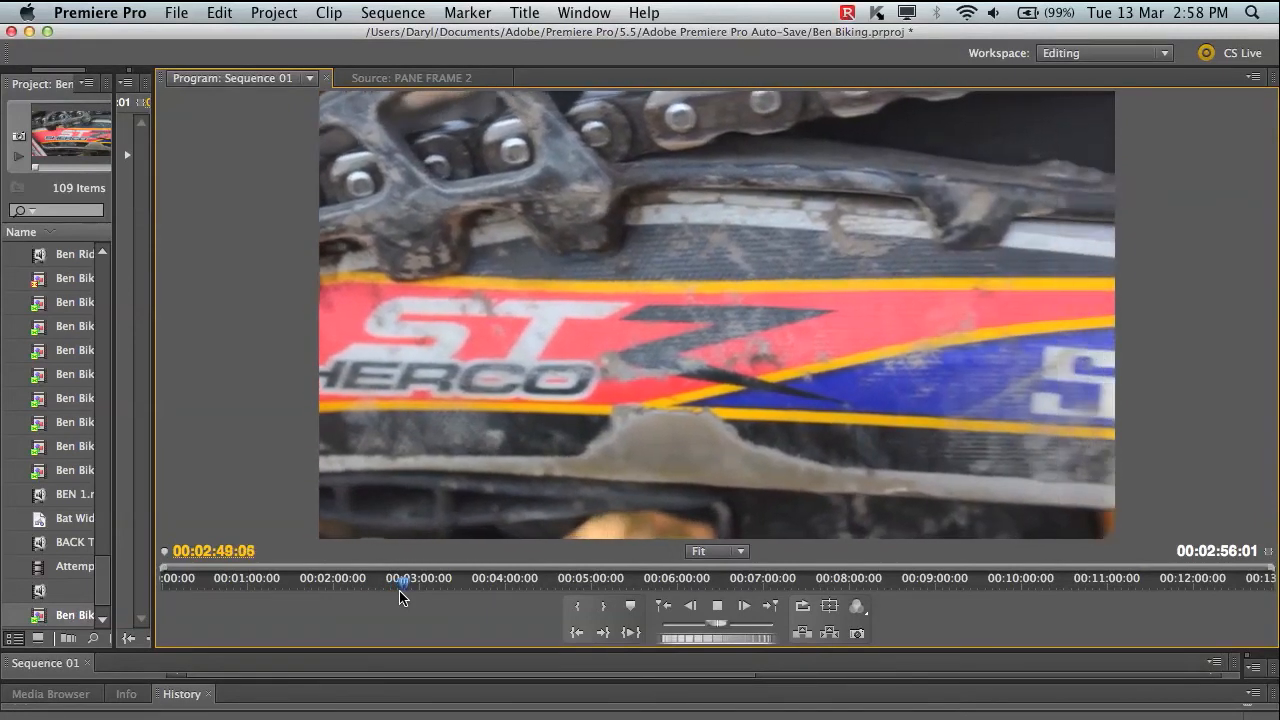